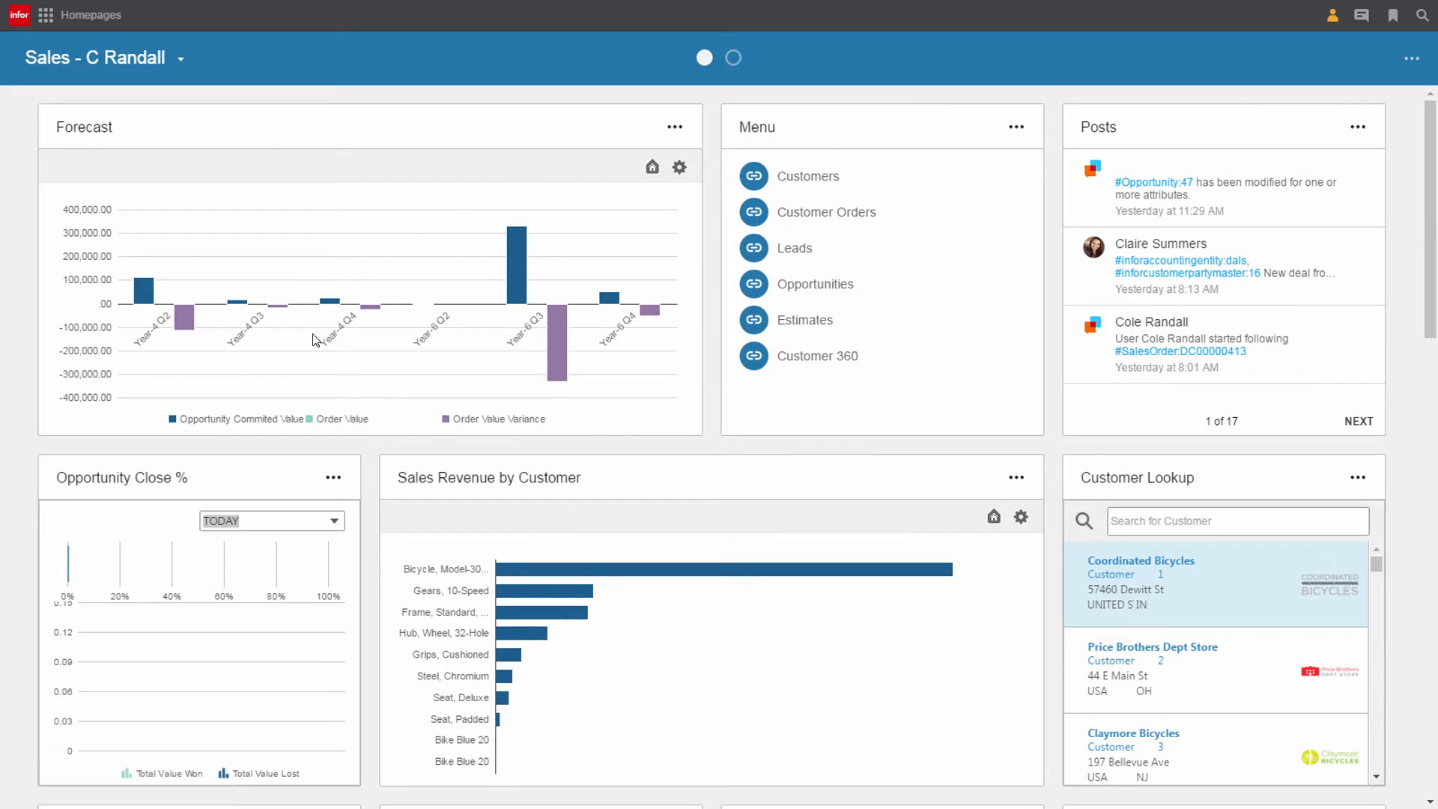
mouse_move(285, 400)
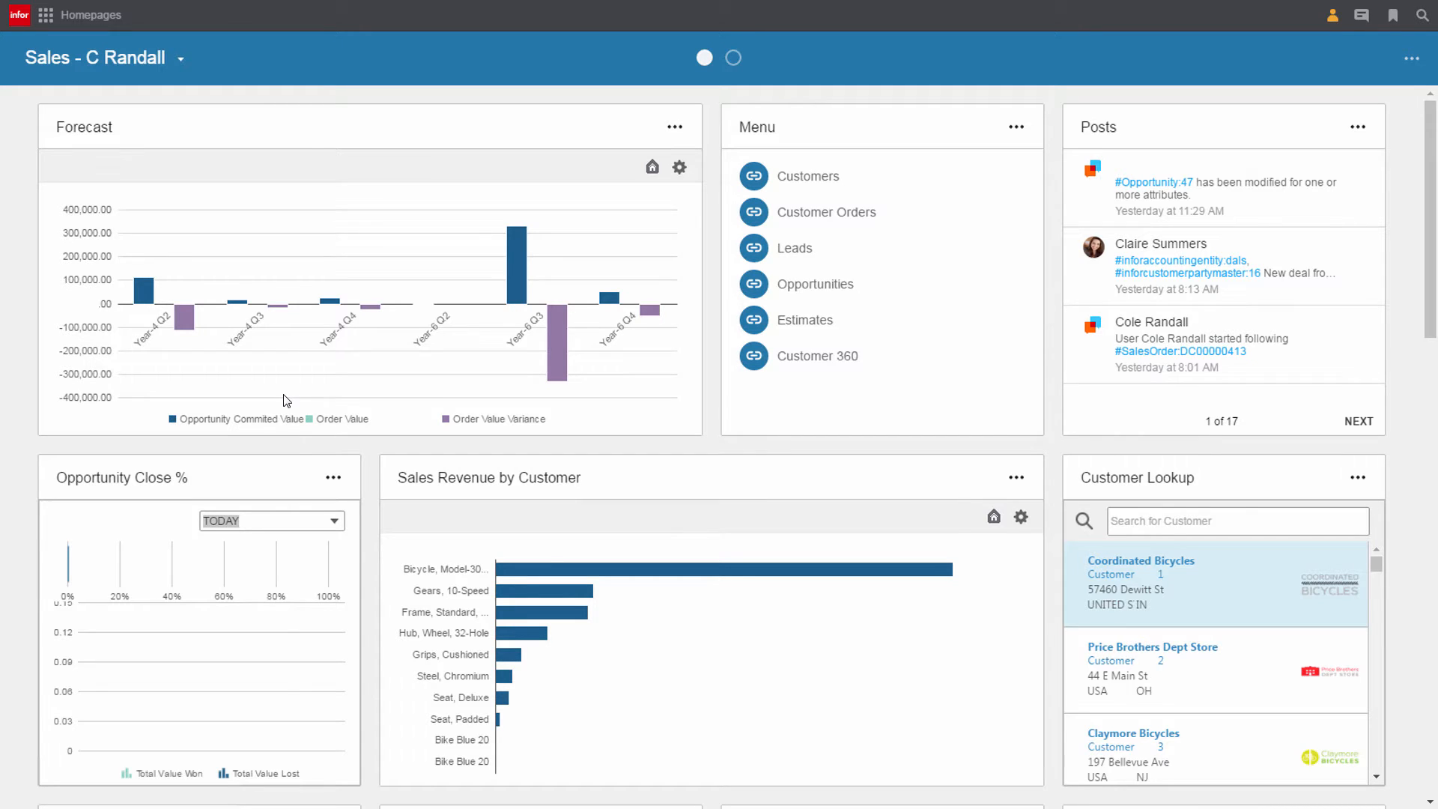
mouse_move(650, 404)
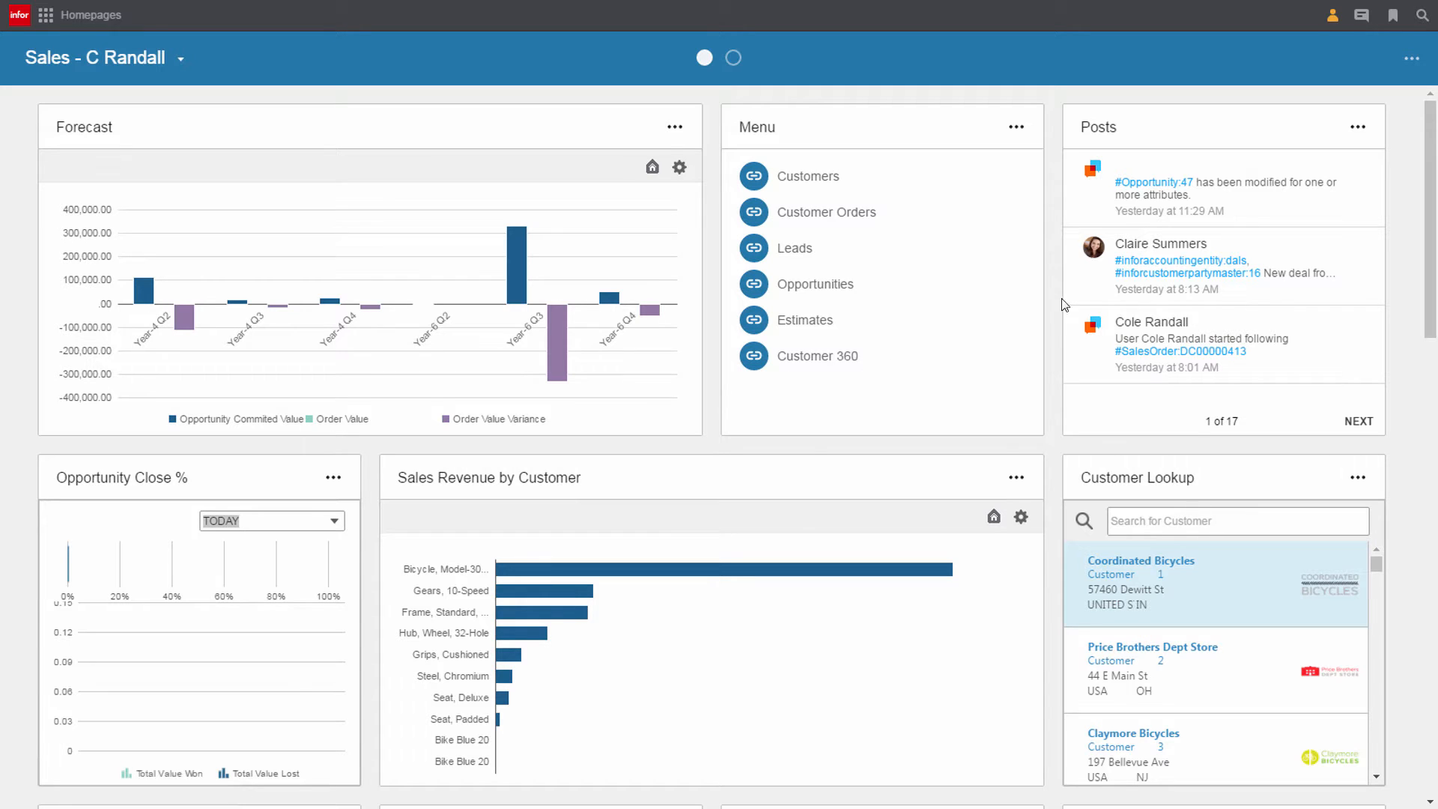
mouse_move(1165, 270)
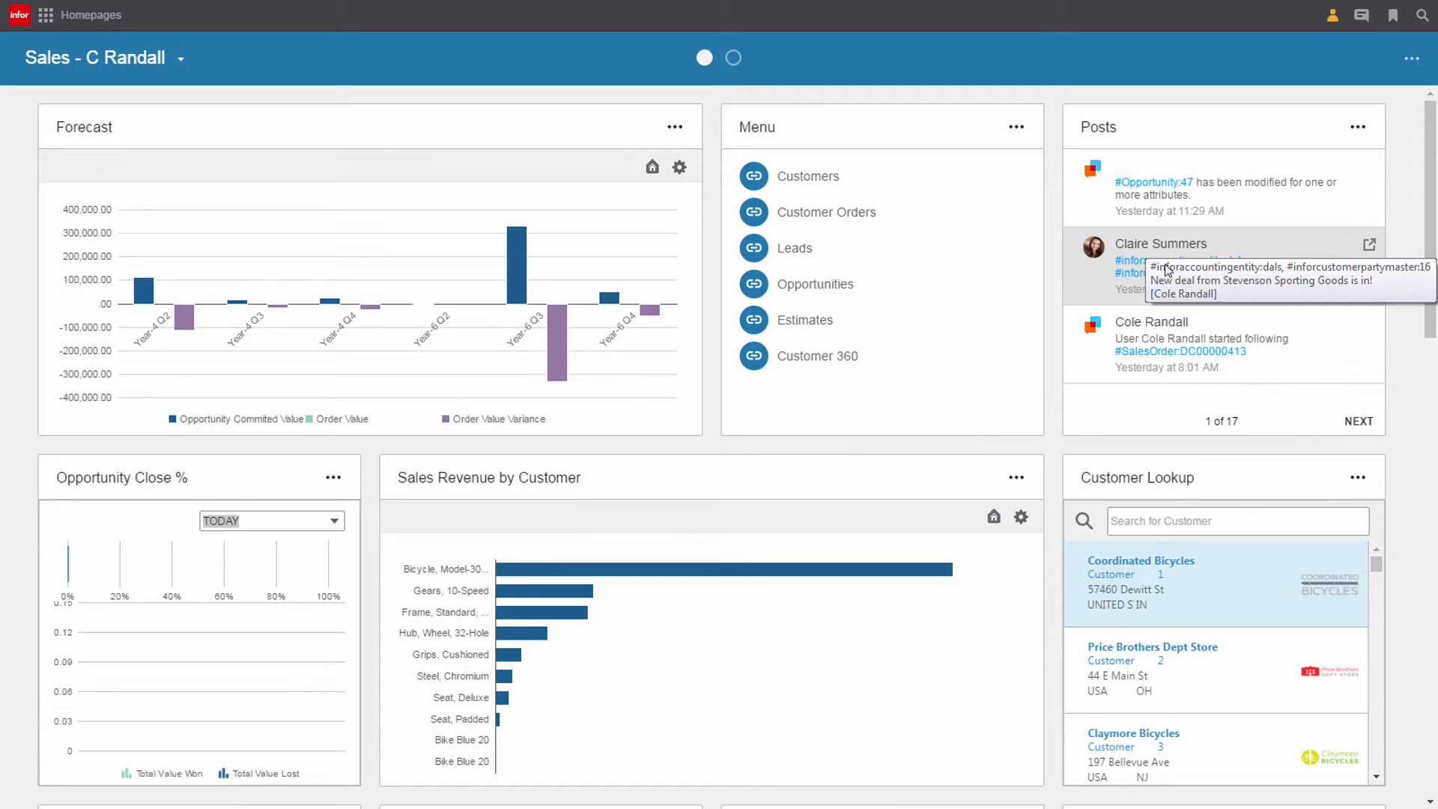
mouse_move(1315, 18)
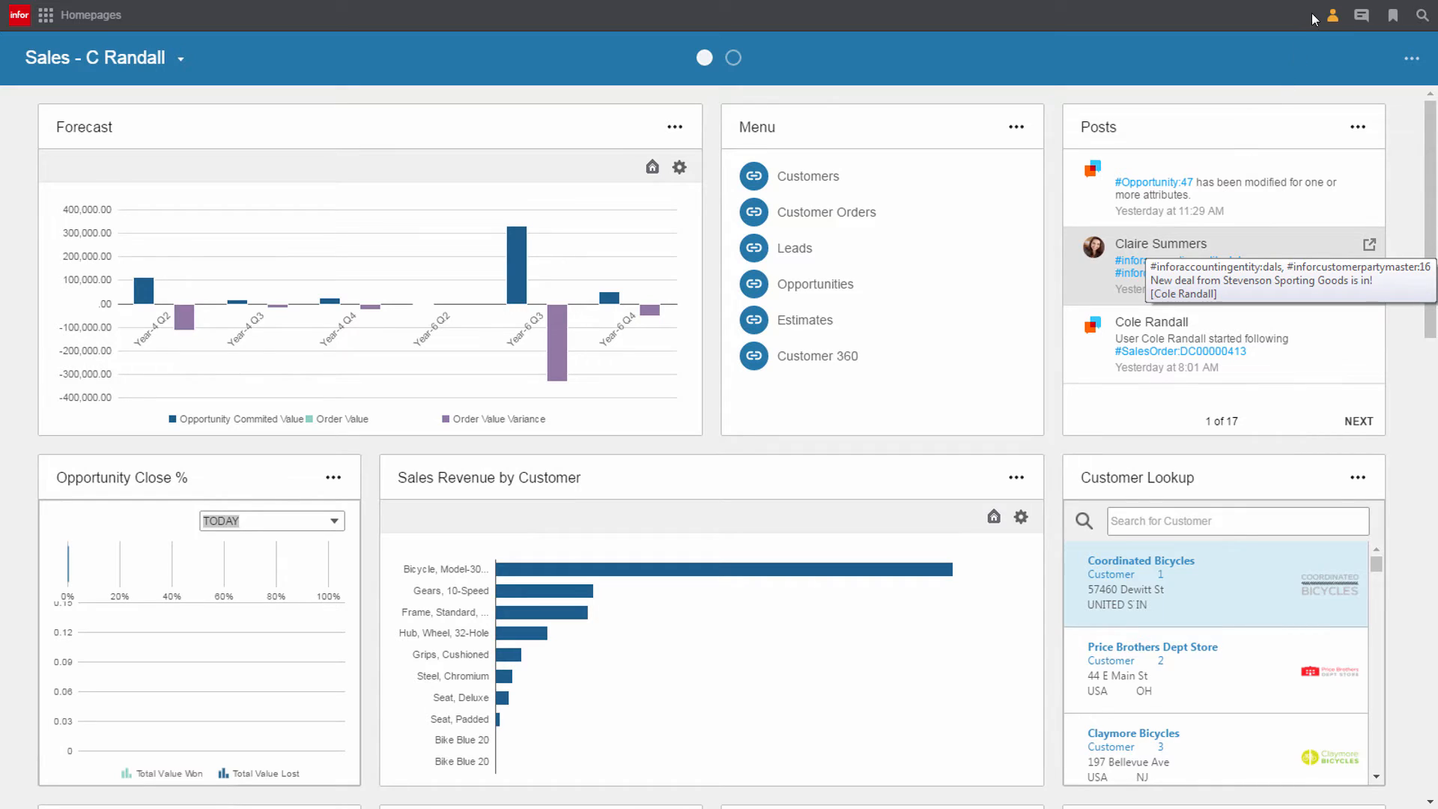
Open the Ming.le user menu listing alerts, tasks, posts and nine pending notifications
left_click(1332, 16)
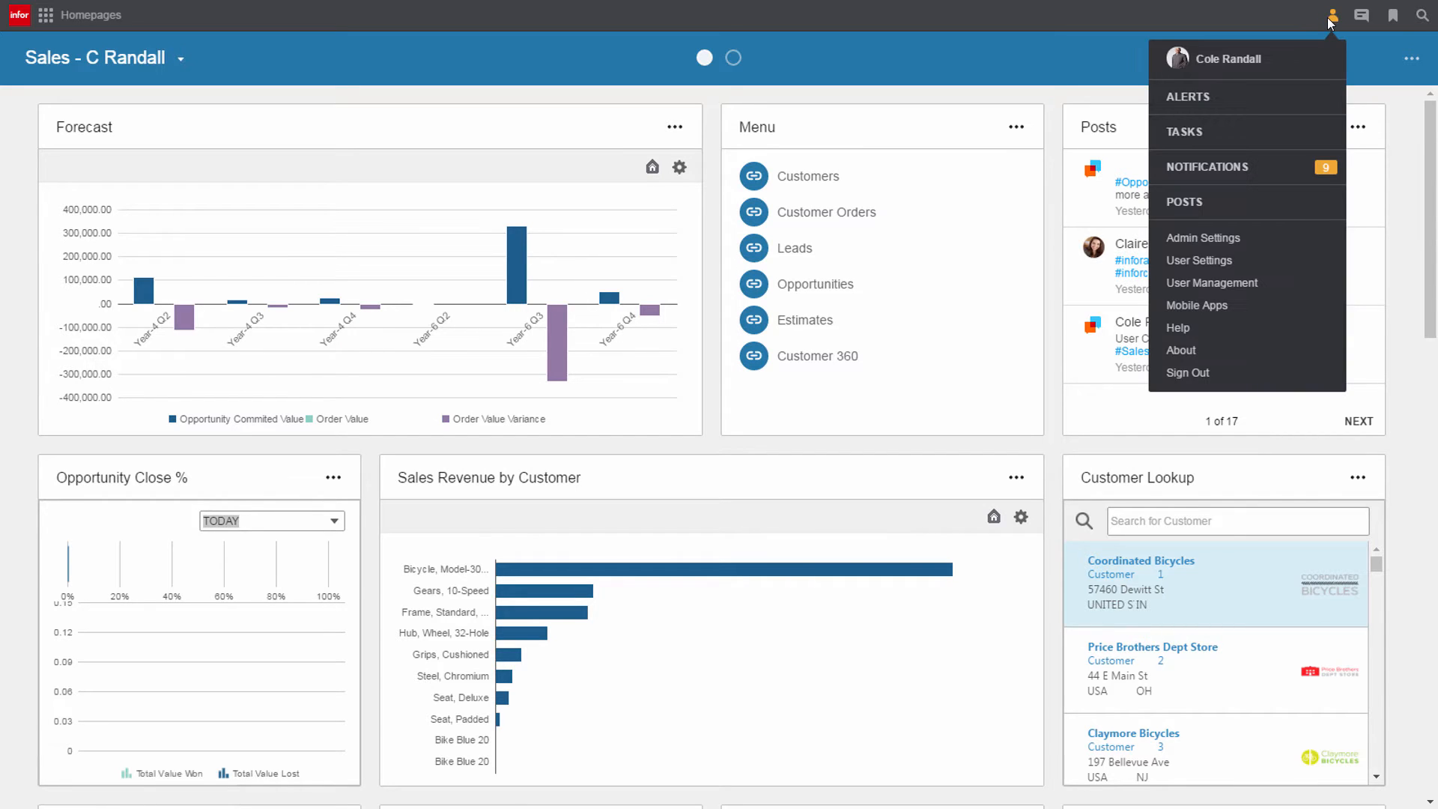
mouse_move(1274, 198)
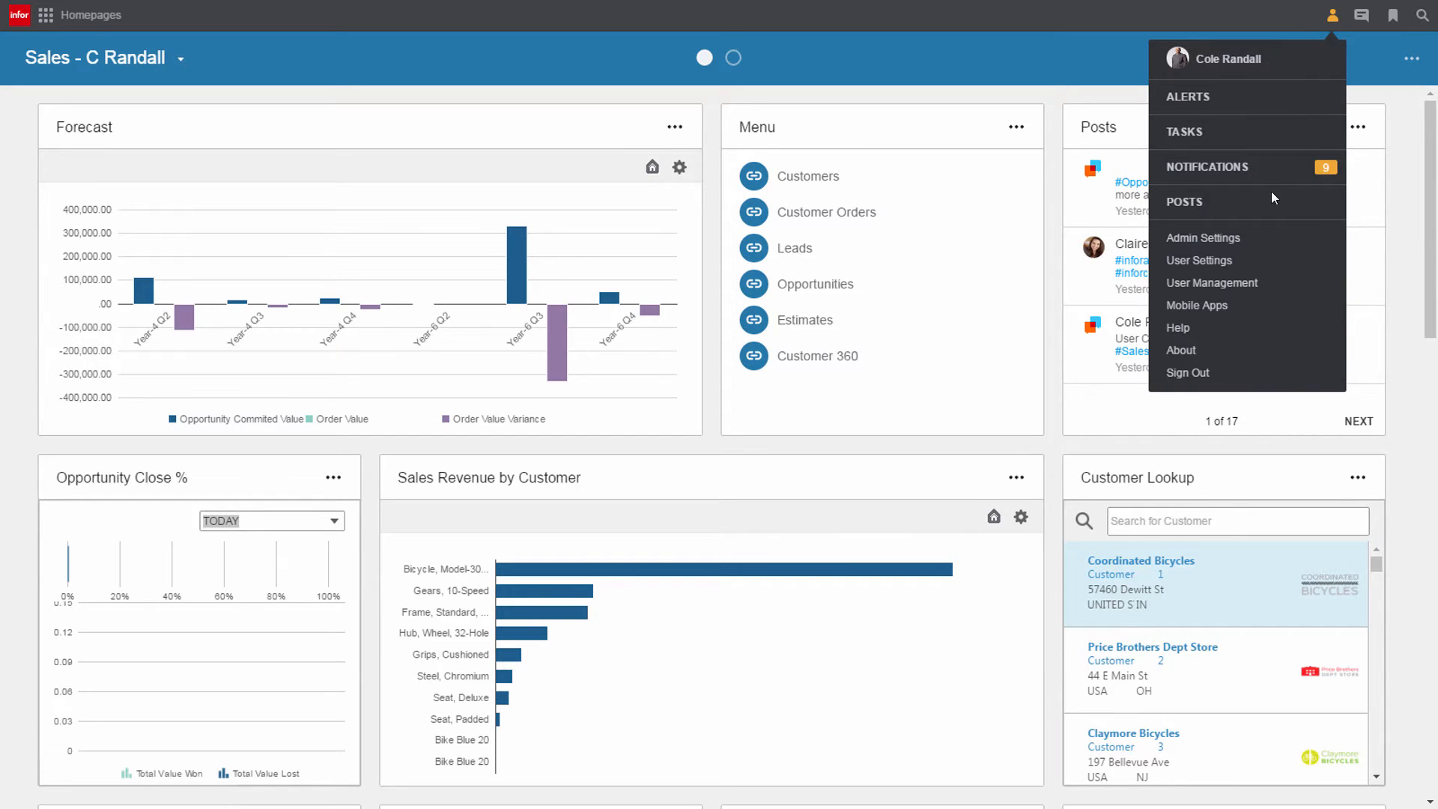
mouse_move(1271, 205)
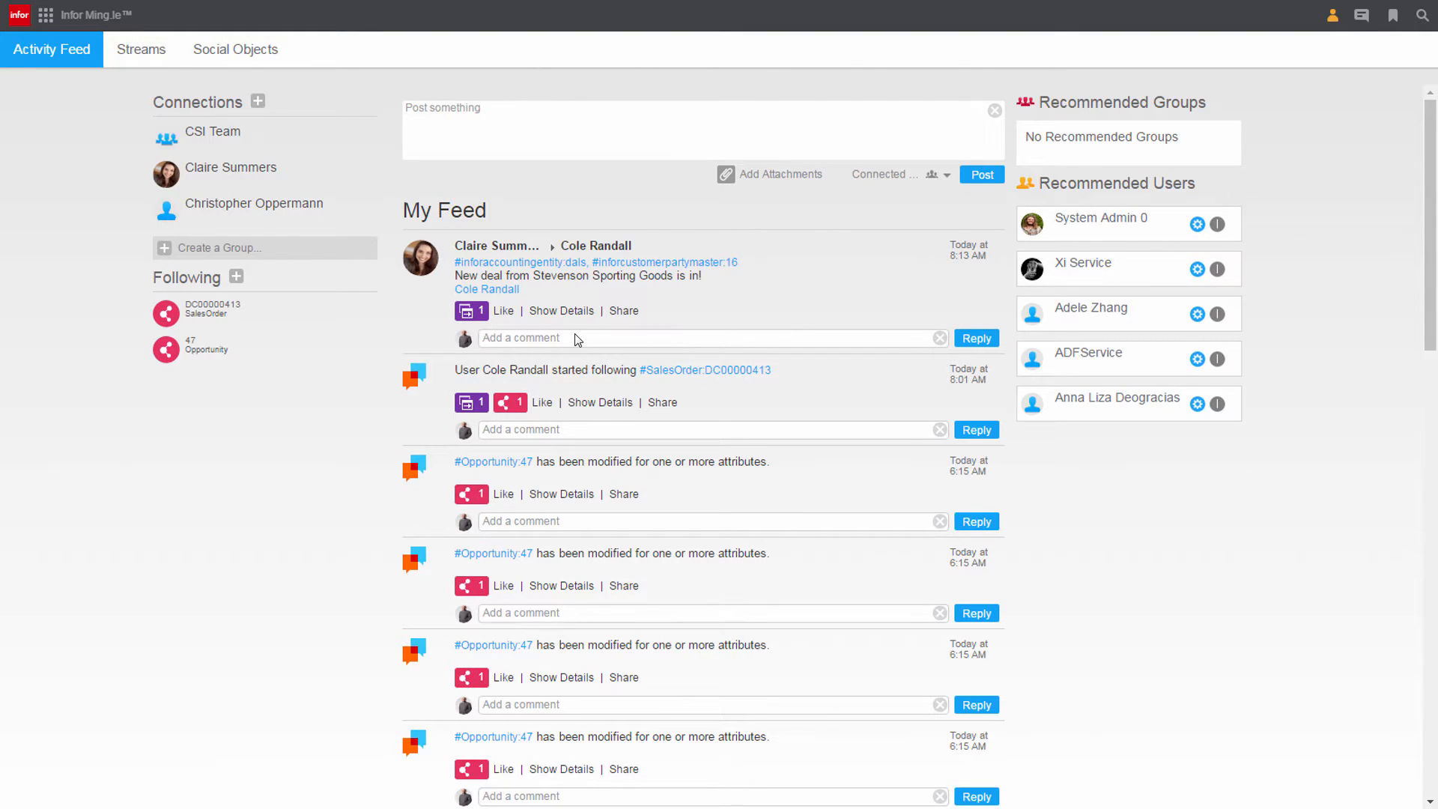
mouse_move(231, 114)
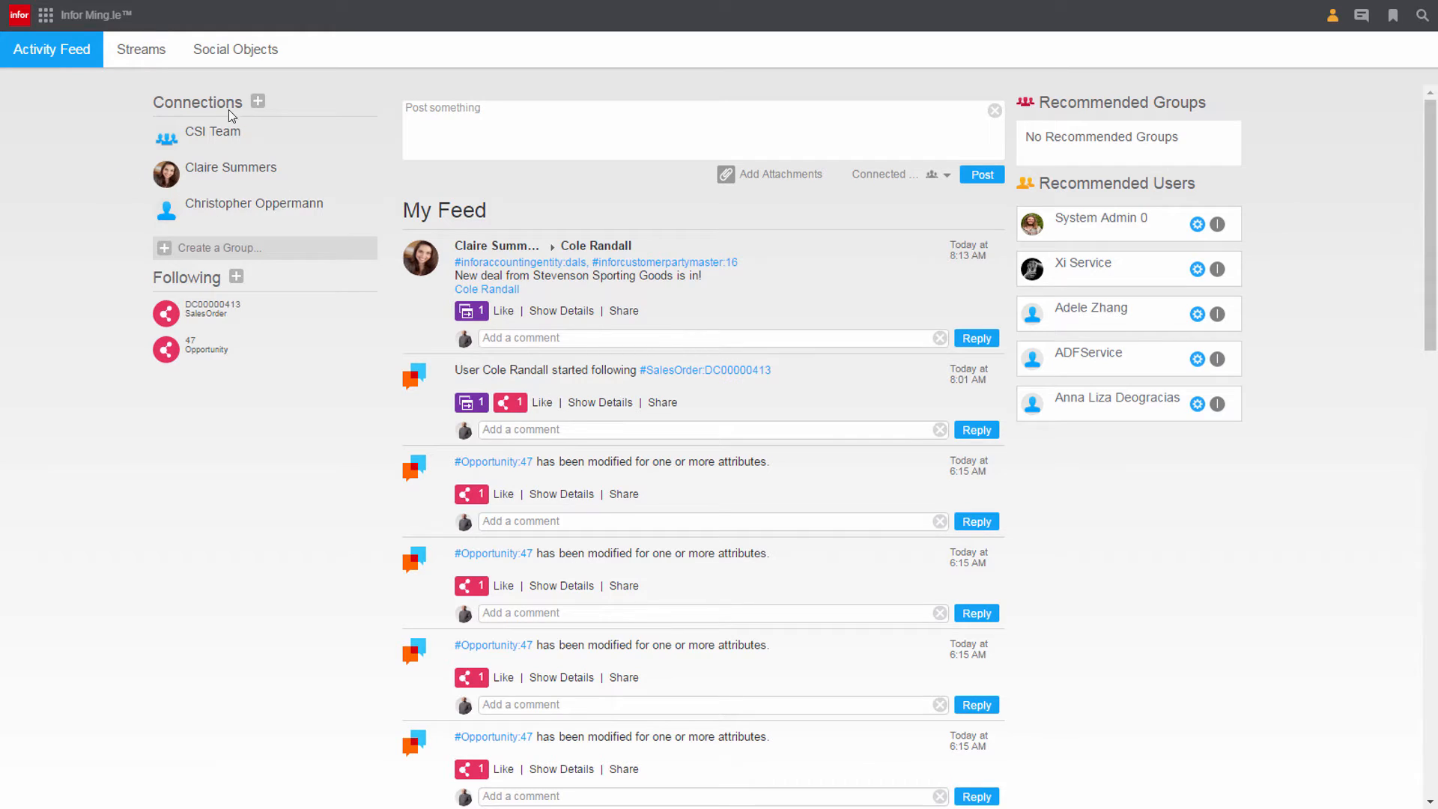
mouse_move(253, 412)
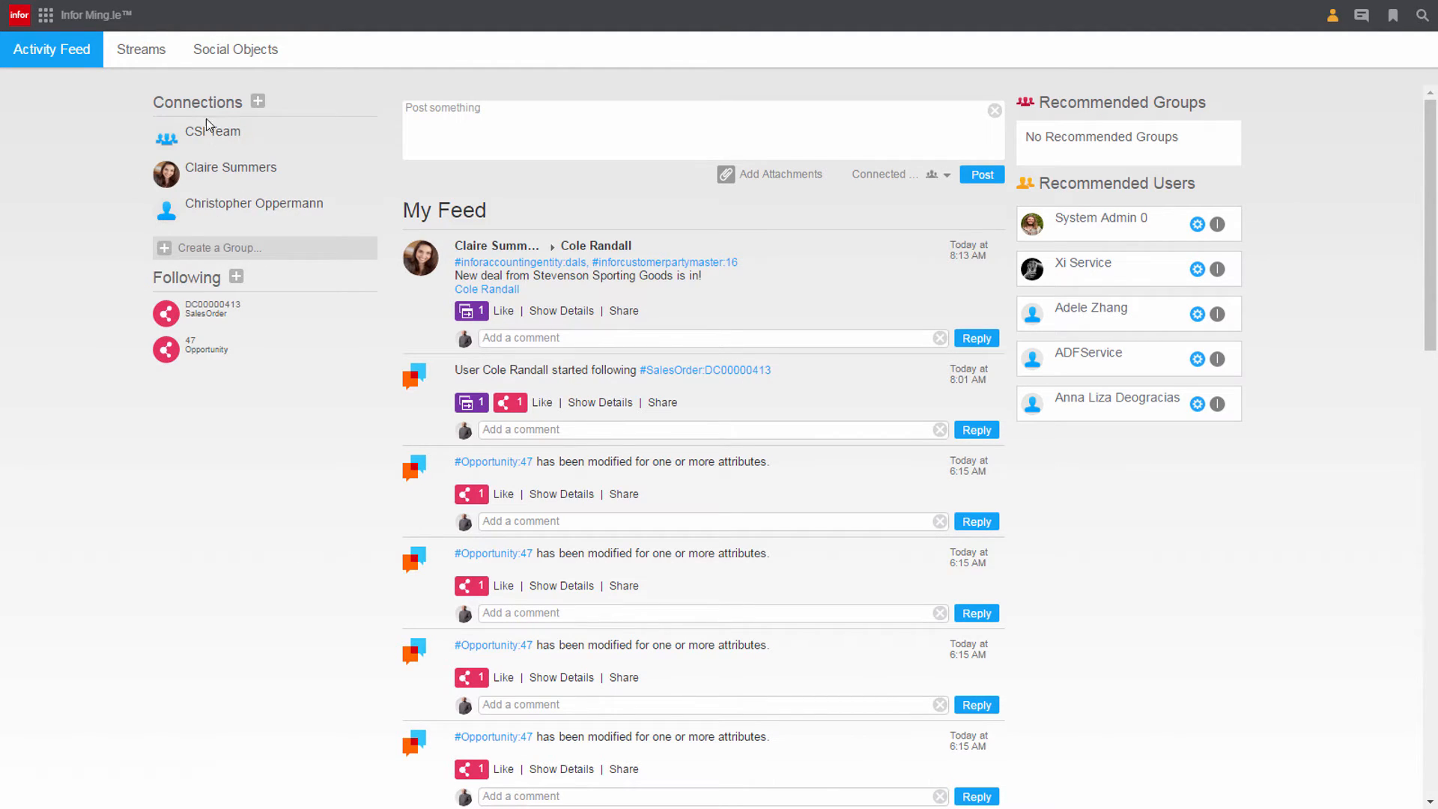
Browse the followable SalesOrder tiles for accounting entity dals under Social Objects
left_click(236, 48)
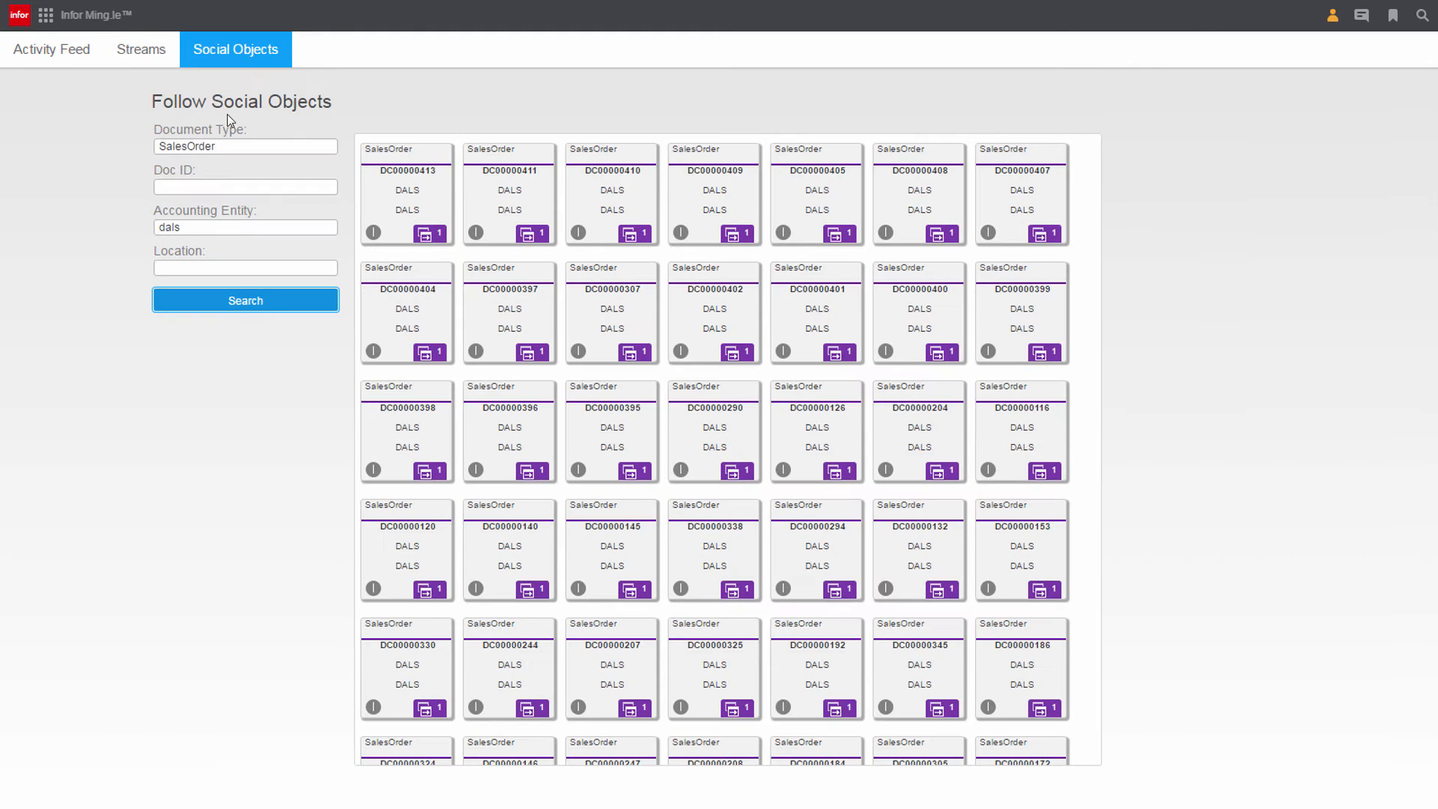
mouse_move(343, 343)
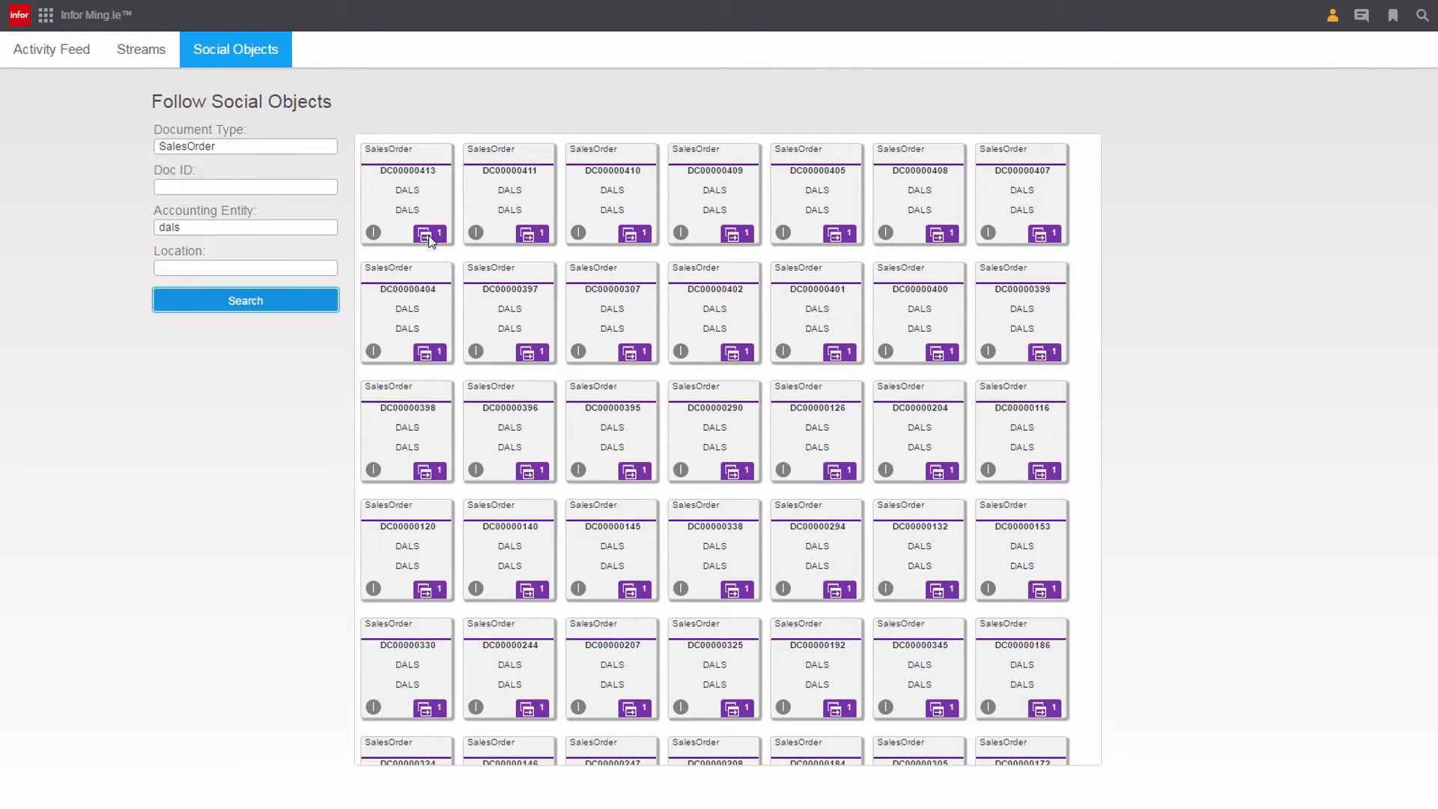
mouse_move(262, 117)
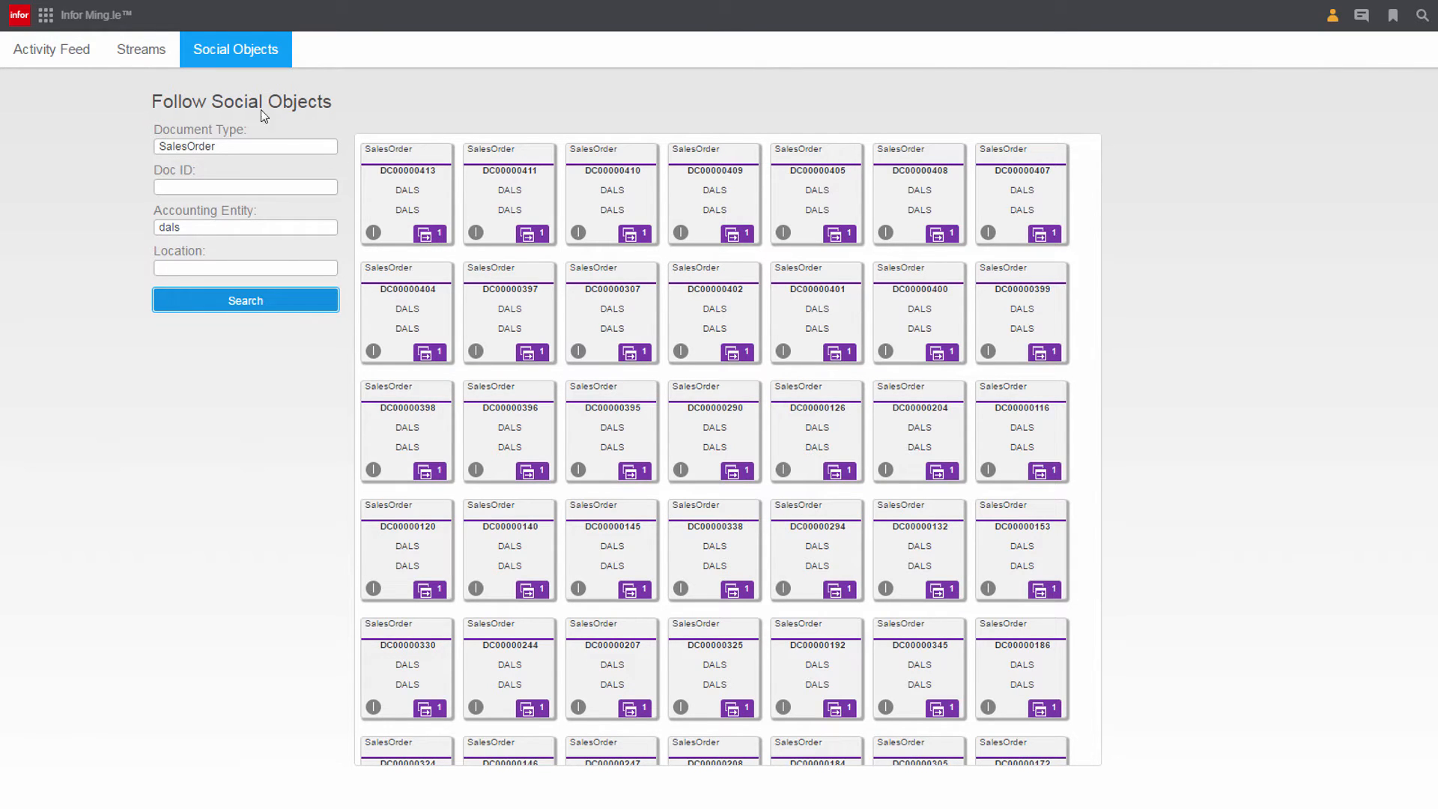
left_click(140, 48)
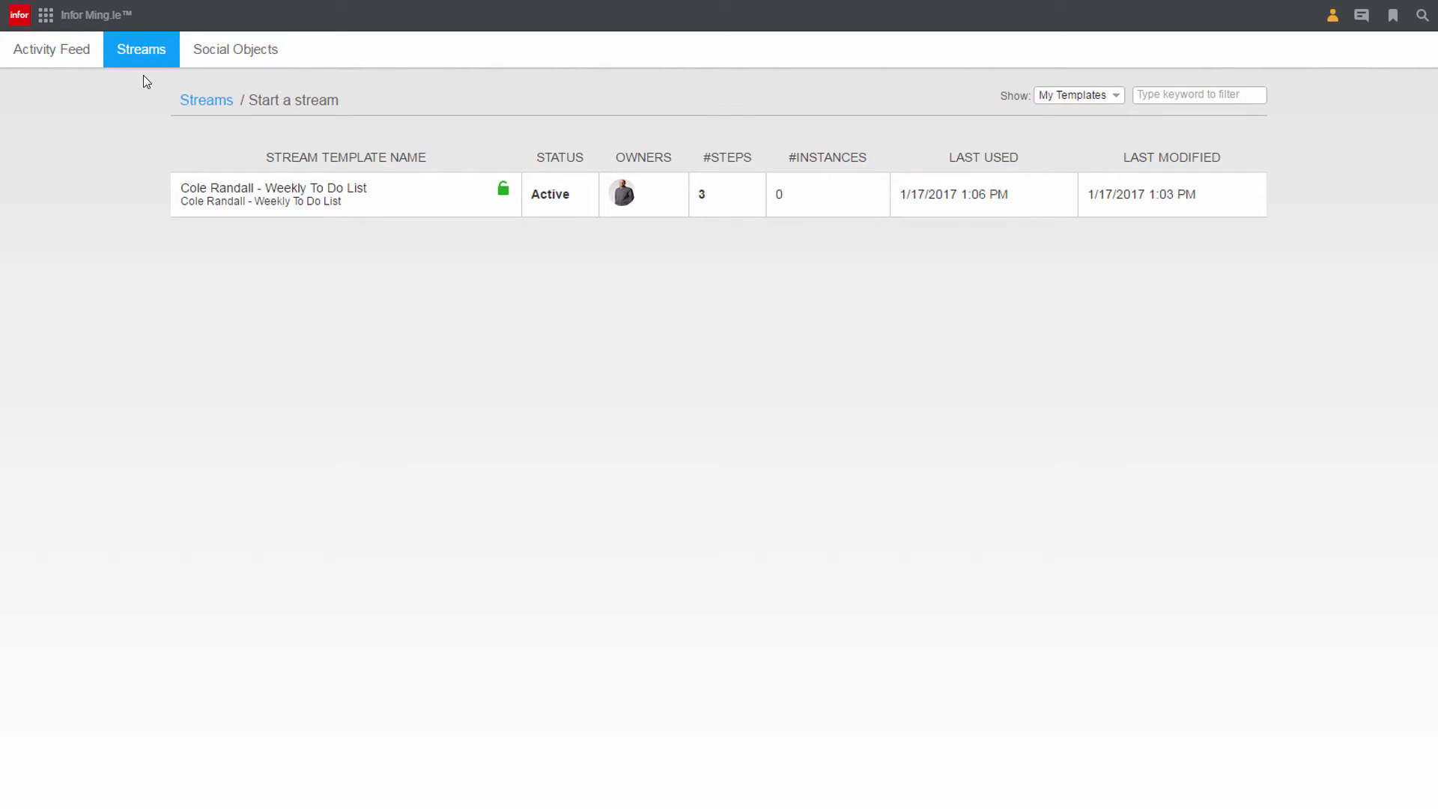
mouse_move(376, 227)
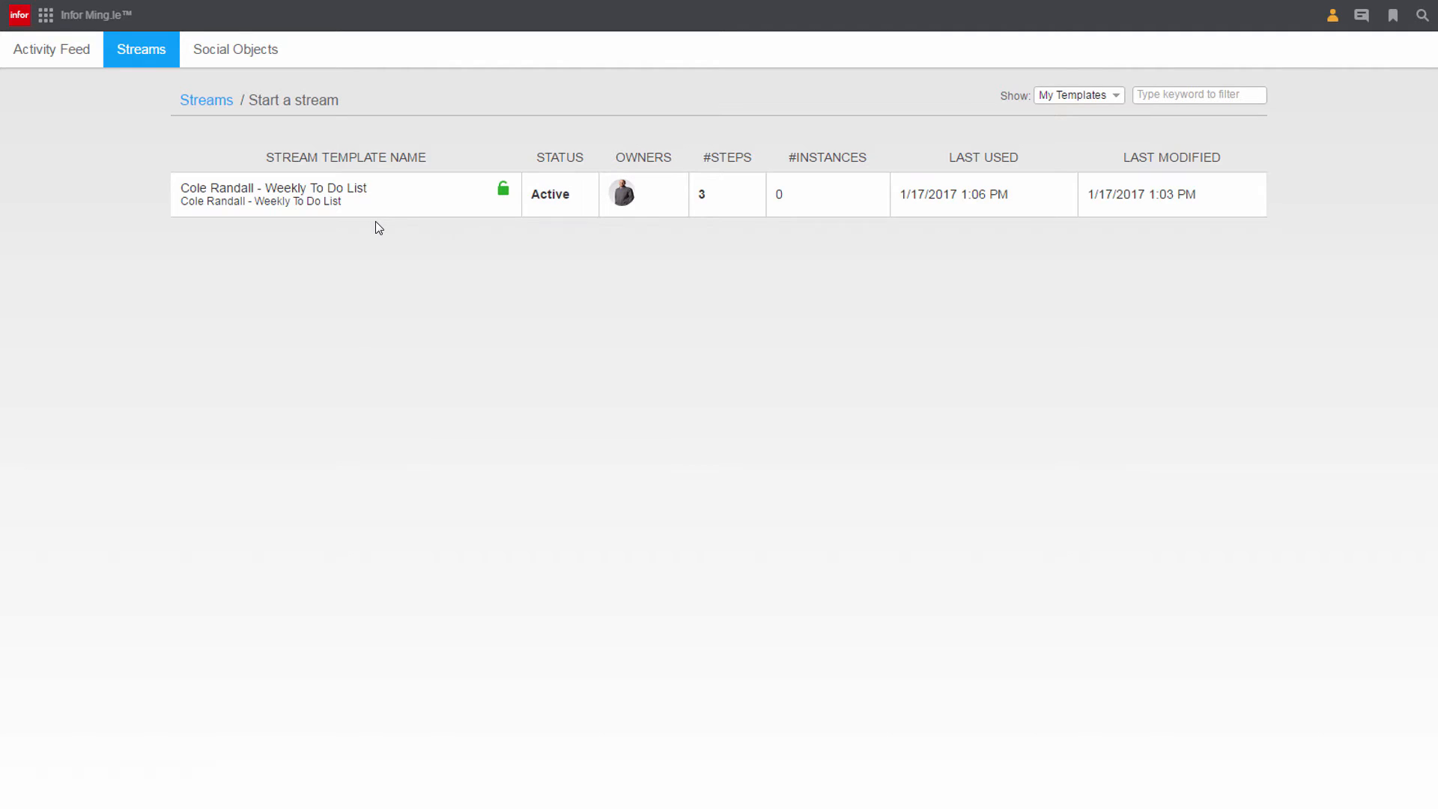
left_click(272, 188)
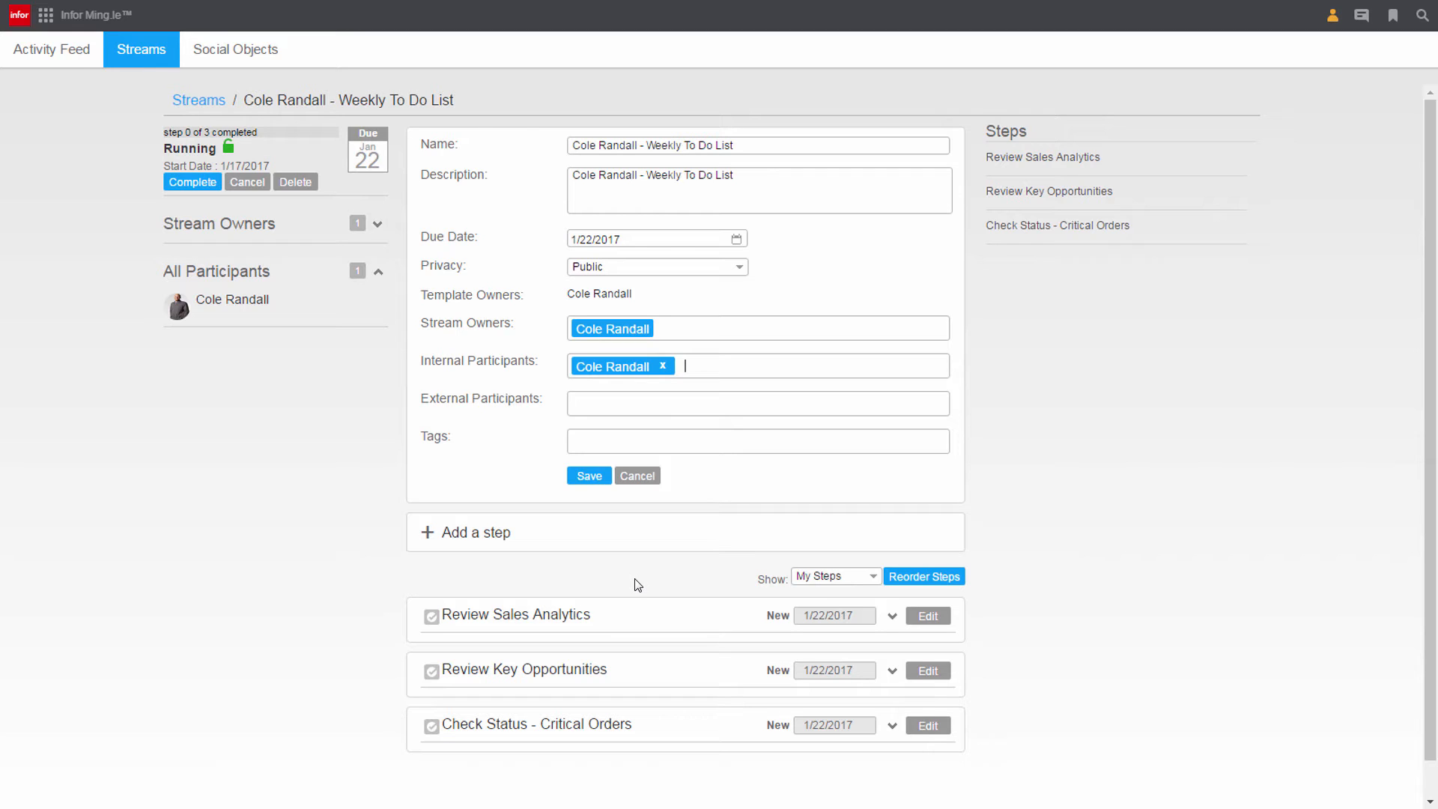
mouse_move(791, 496)
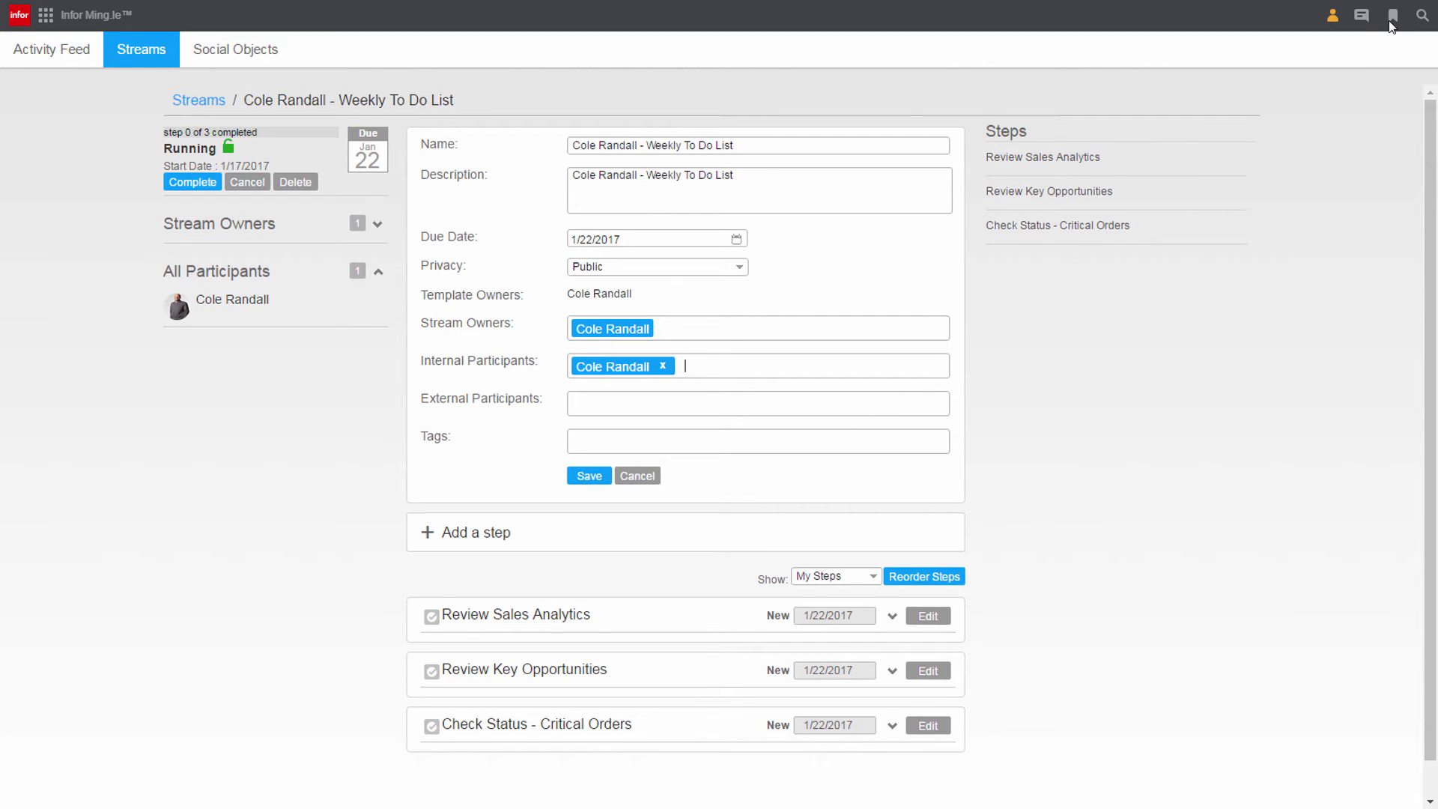
Open the Sales and Product Contribution dashboard from the saved bookmarks
left_click(1393, 16)
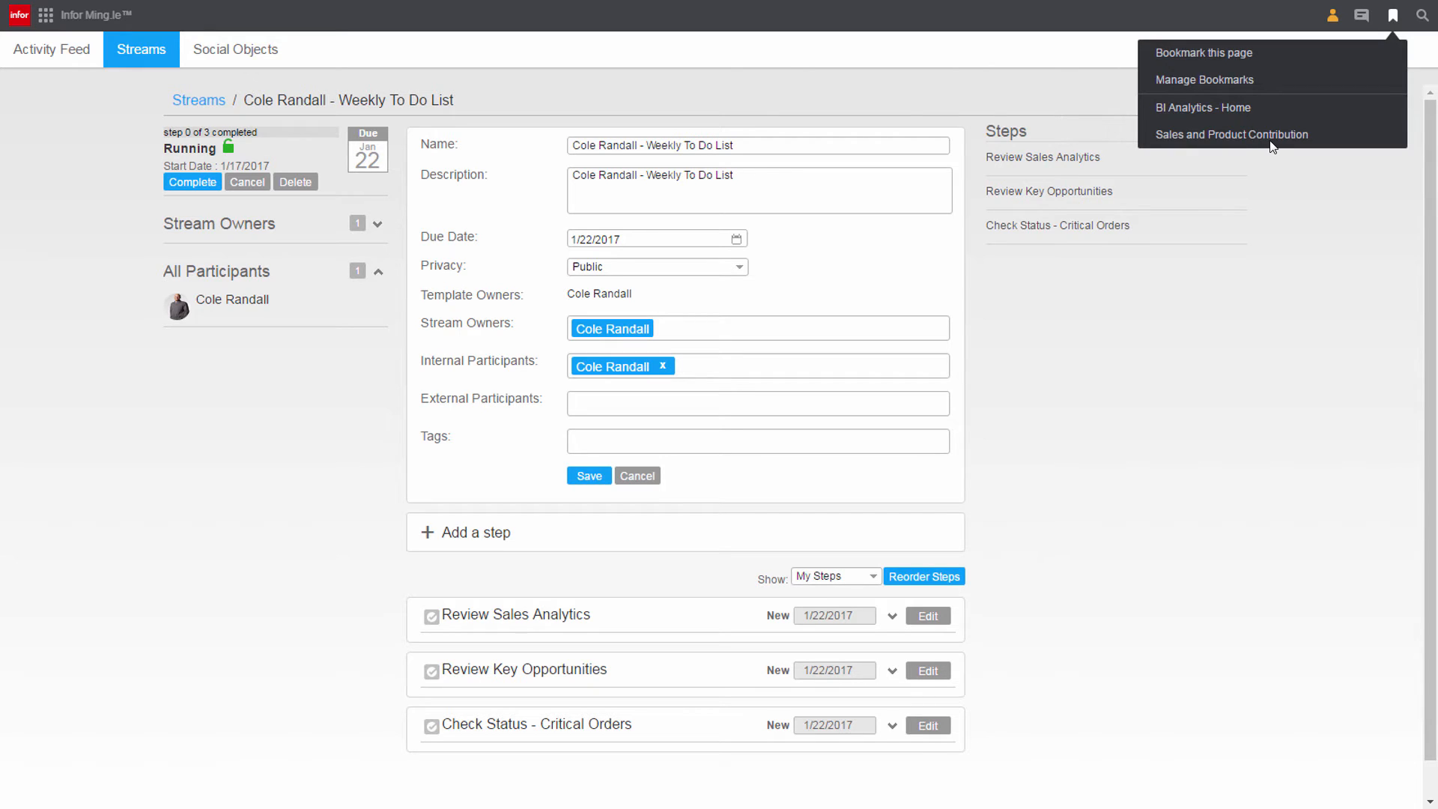
left_click(1231, 134)
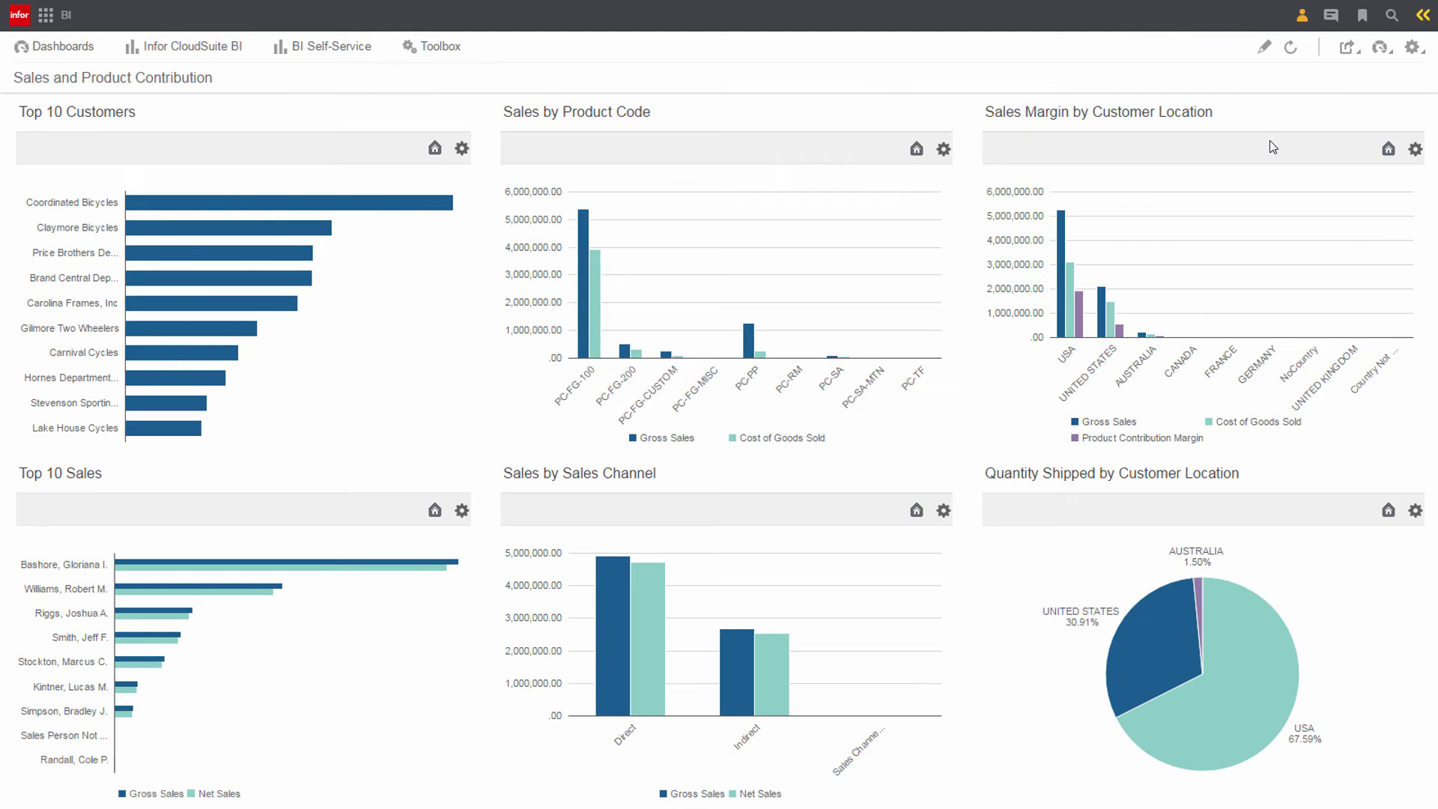
mouse_move(366, 351)
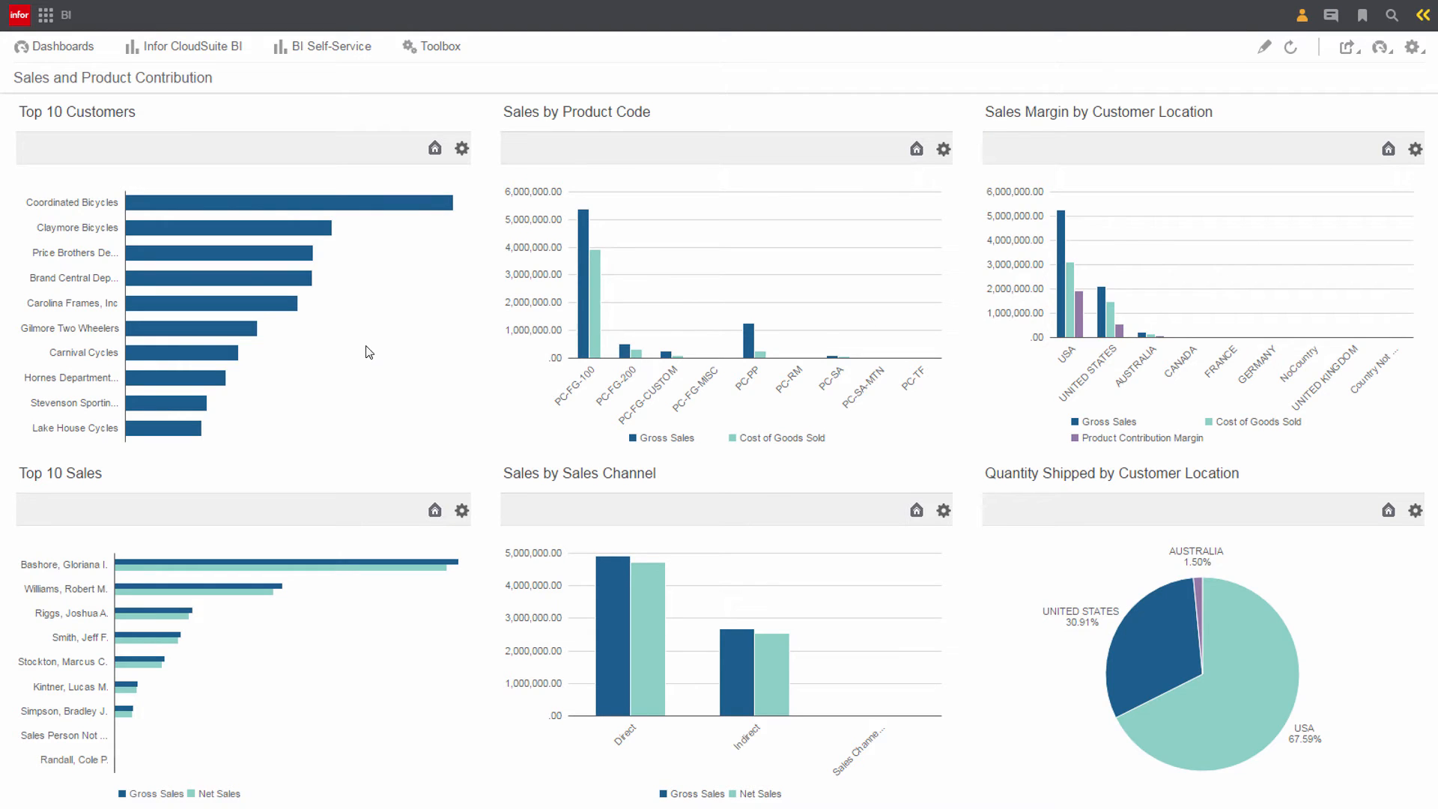
mouse_move(205, 658)
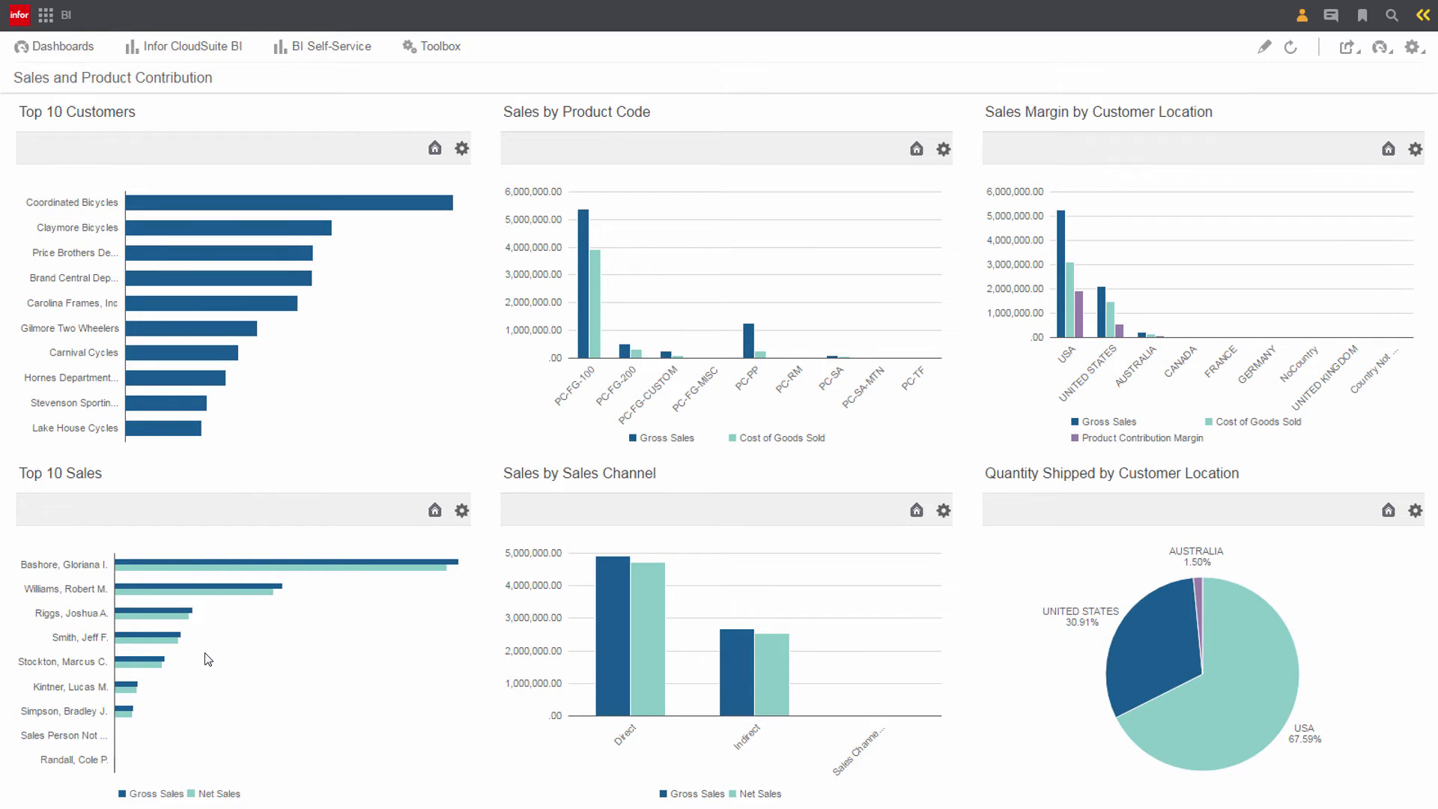
mouse_move(1160, 607)
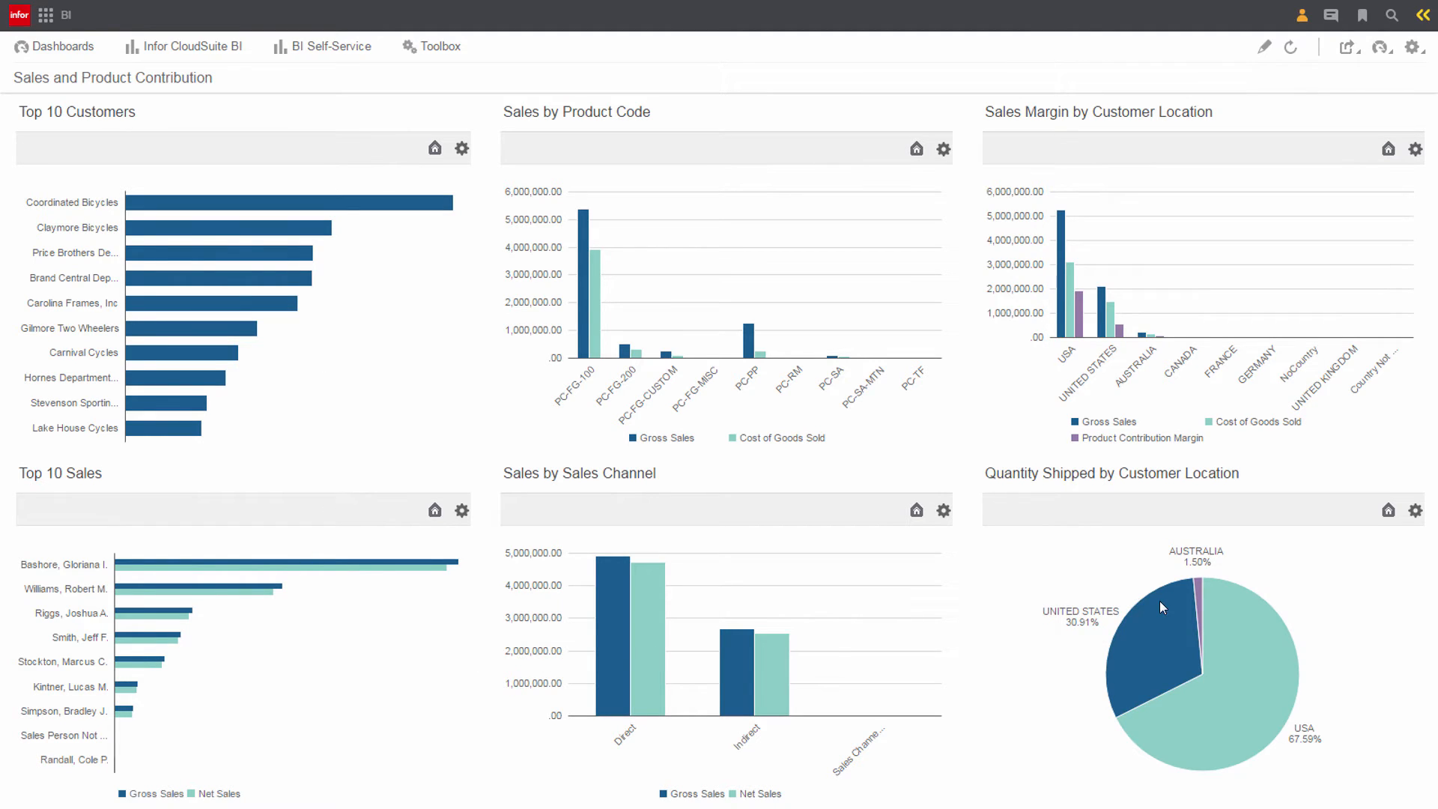
mouse_move(470, 397)
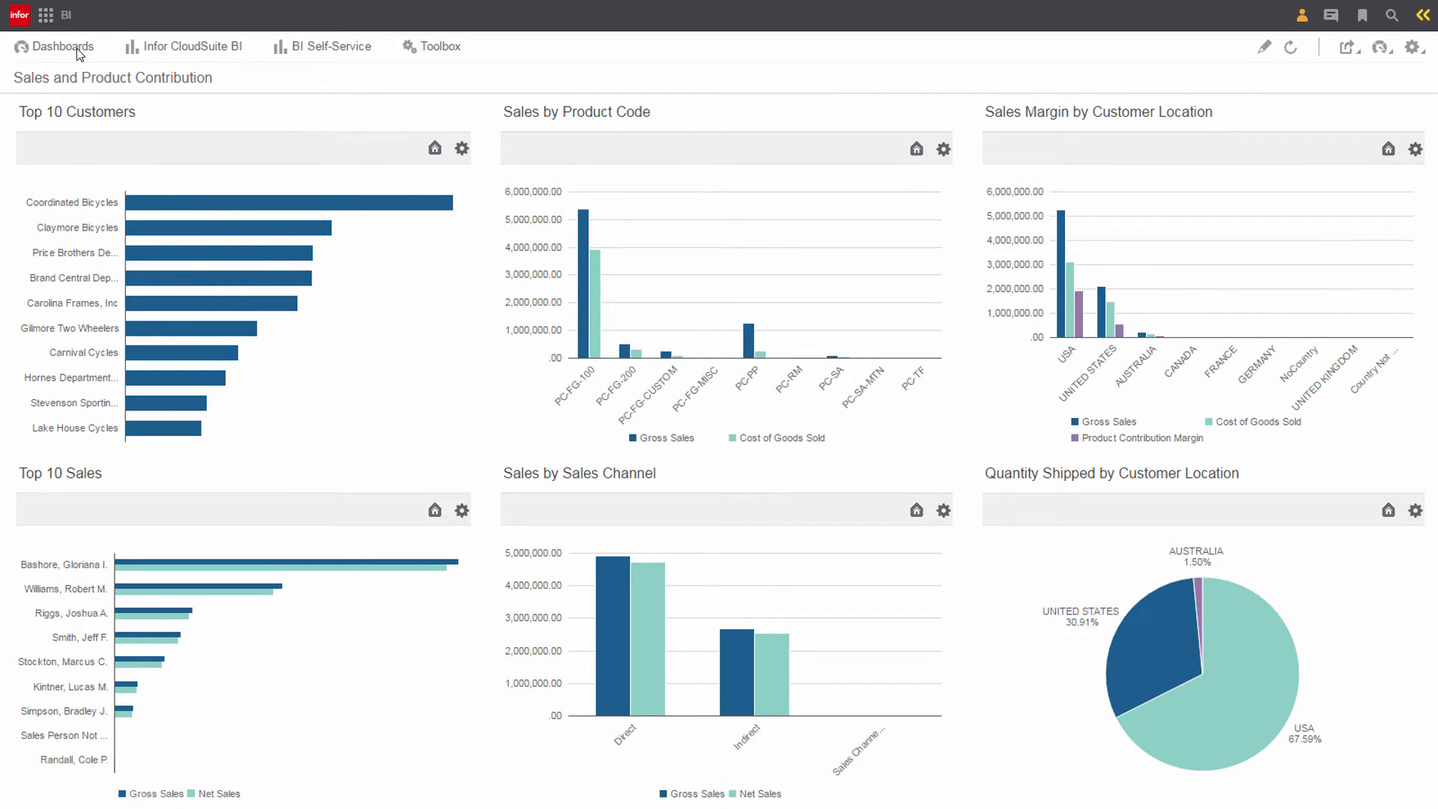
Expand the Sales folder in the dashboard catalog to list CRM and Sales Booking
left_click(61, 45)
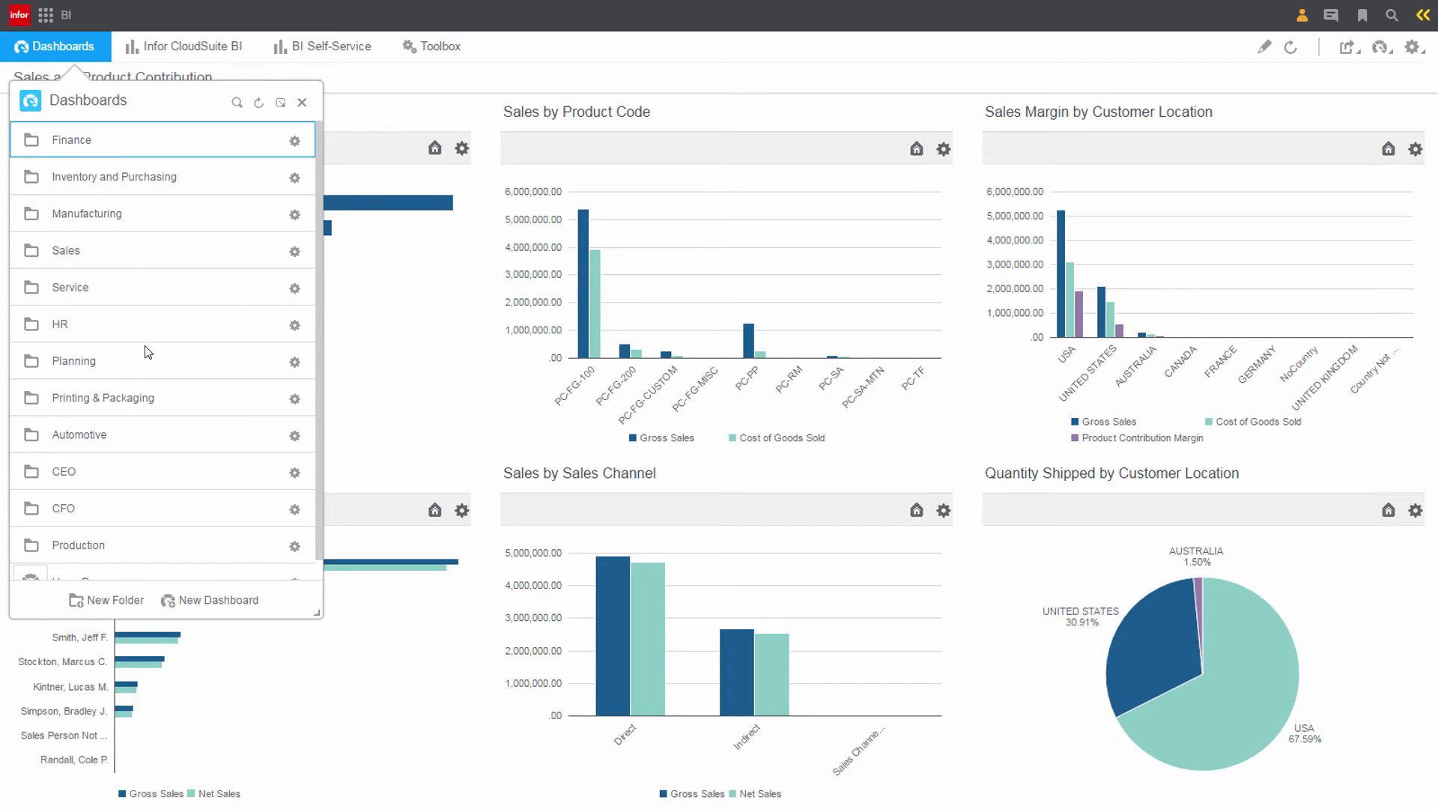
mouse_move(154, 294)
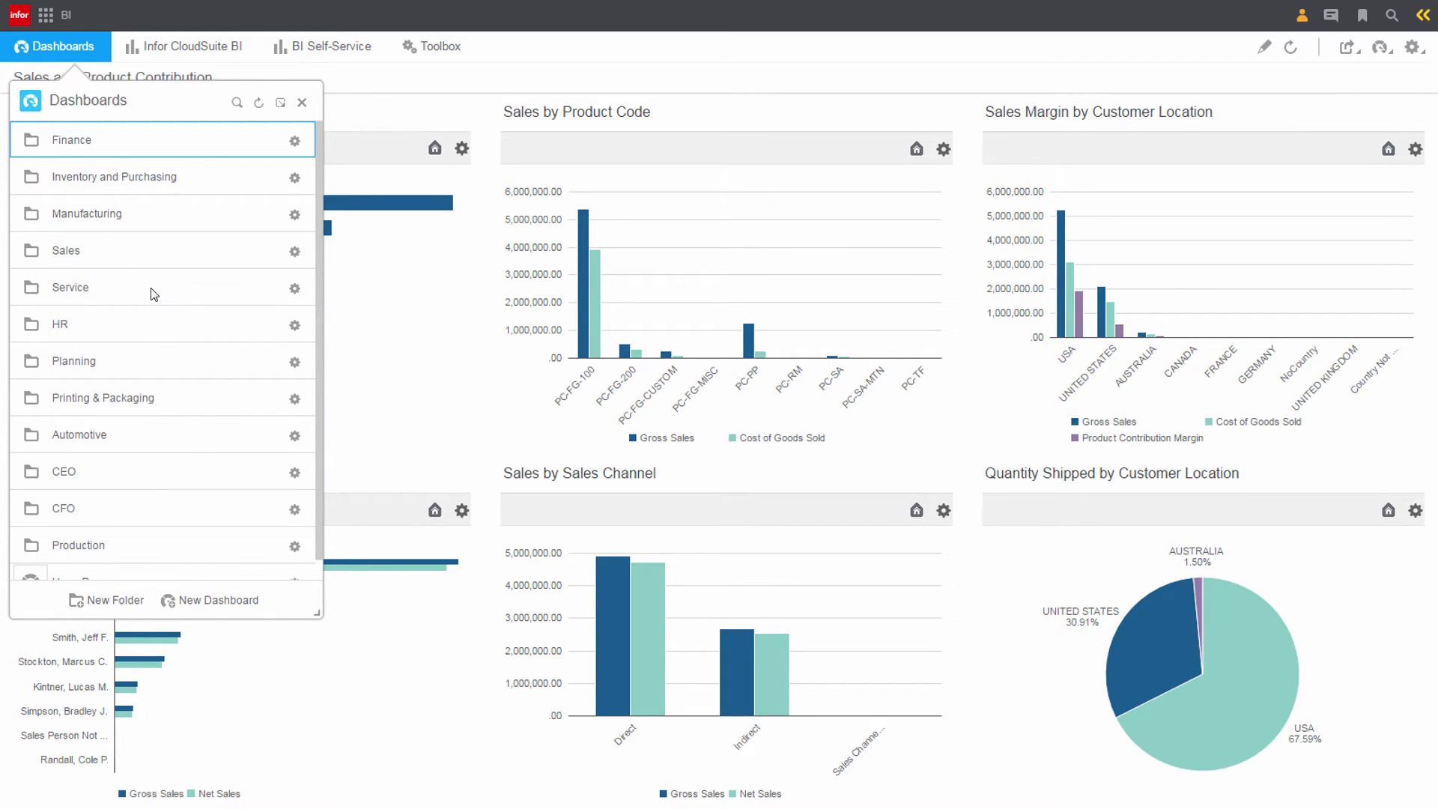
mouse_move(119, 260)
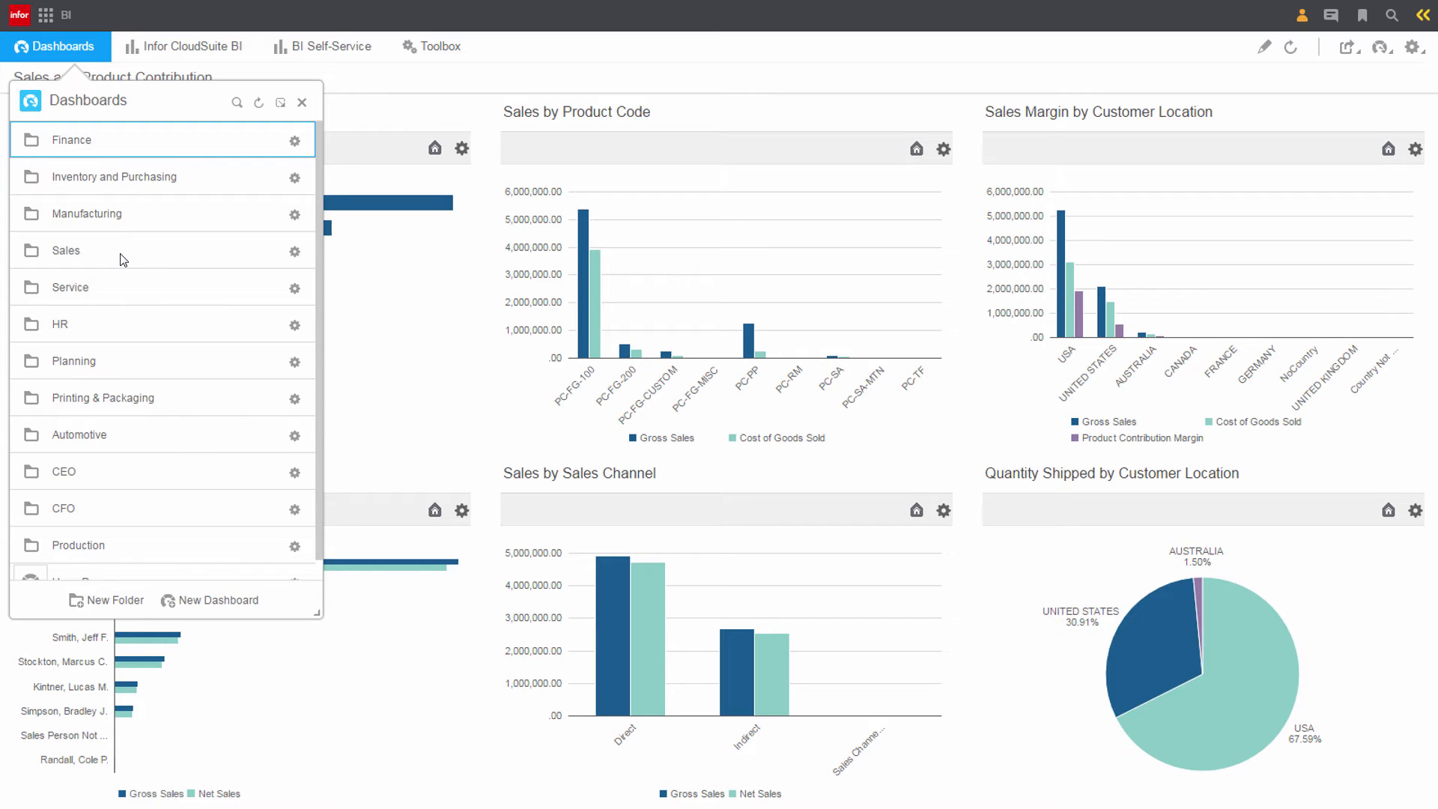
left_click(66, 250)
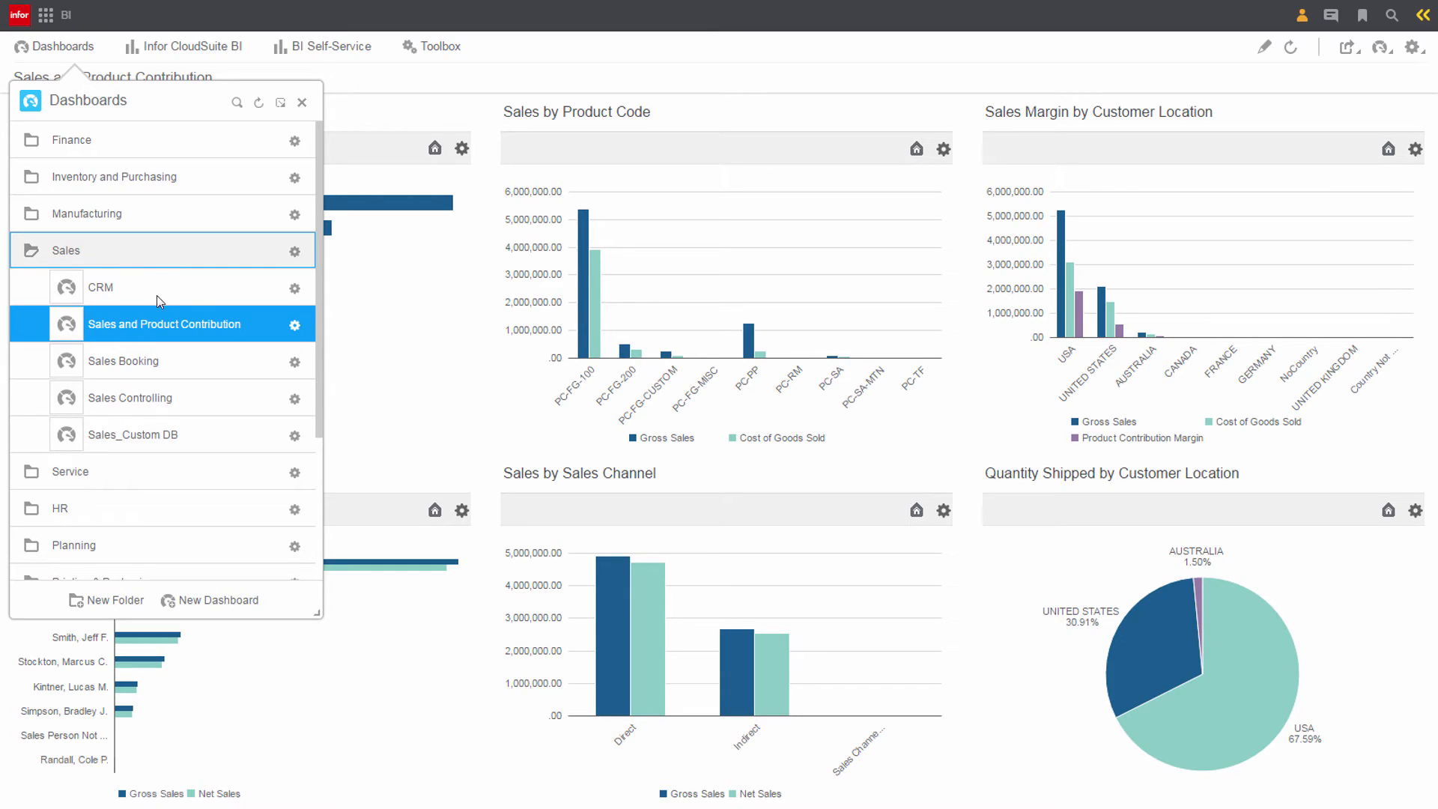
mouse_move(200, 444)
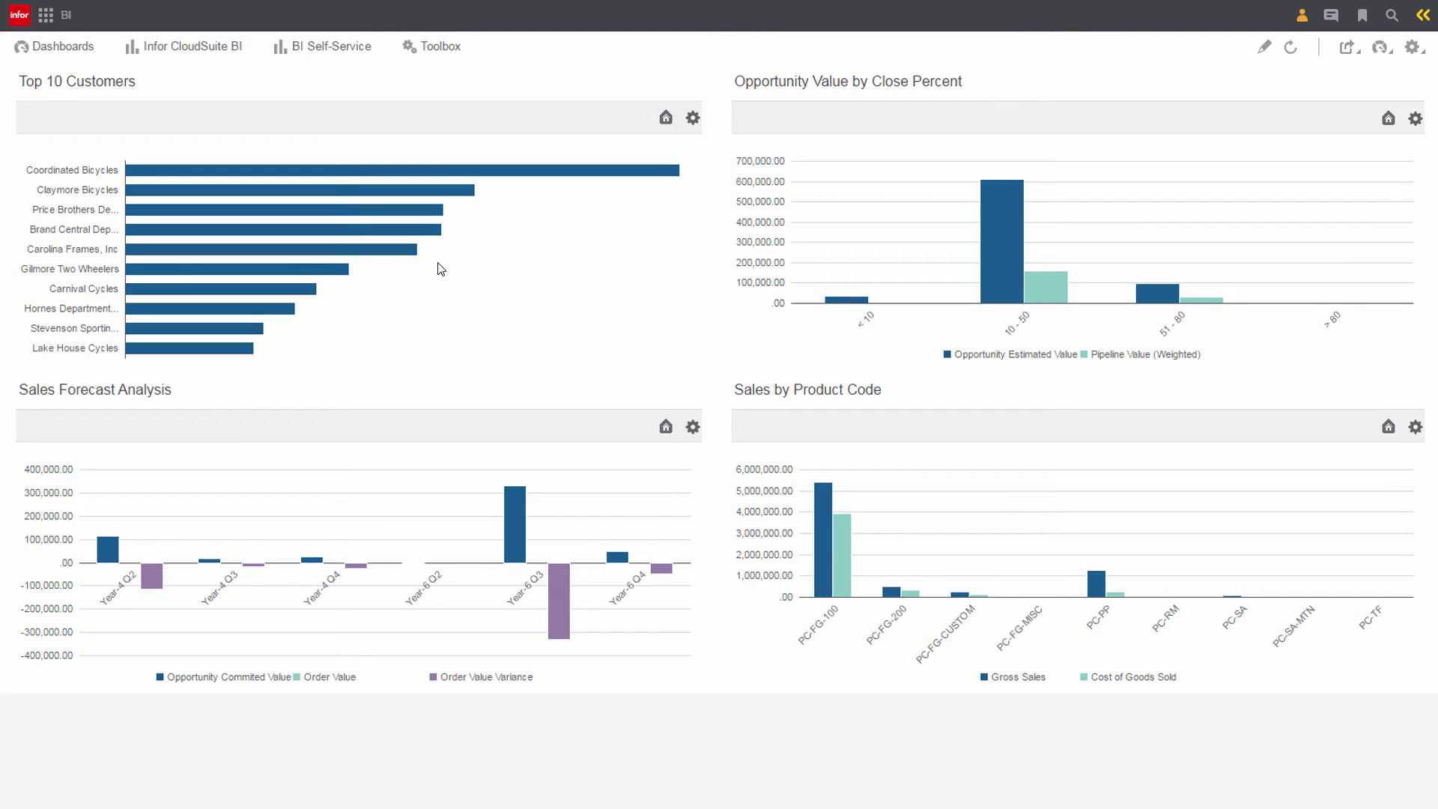
mouse_move(694, 331)
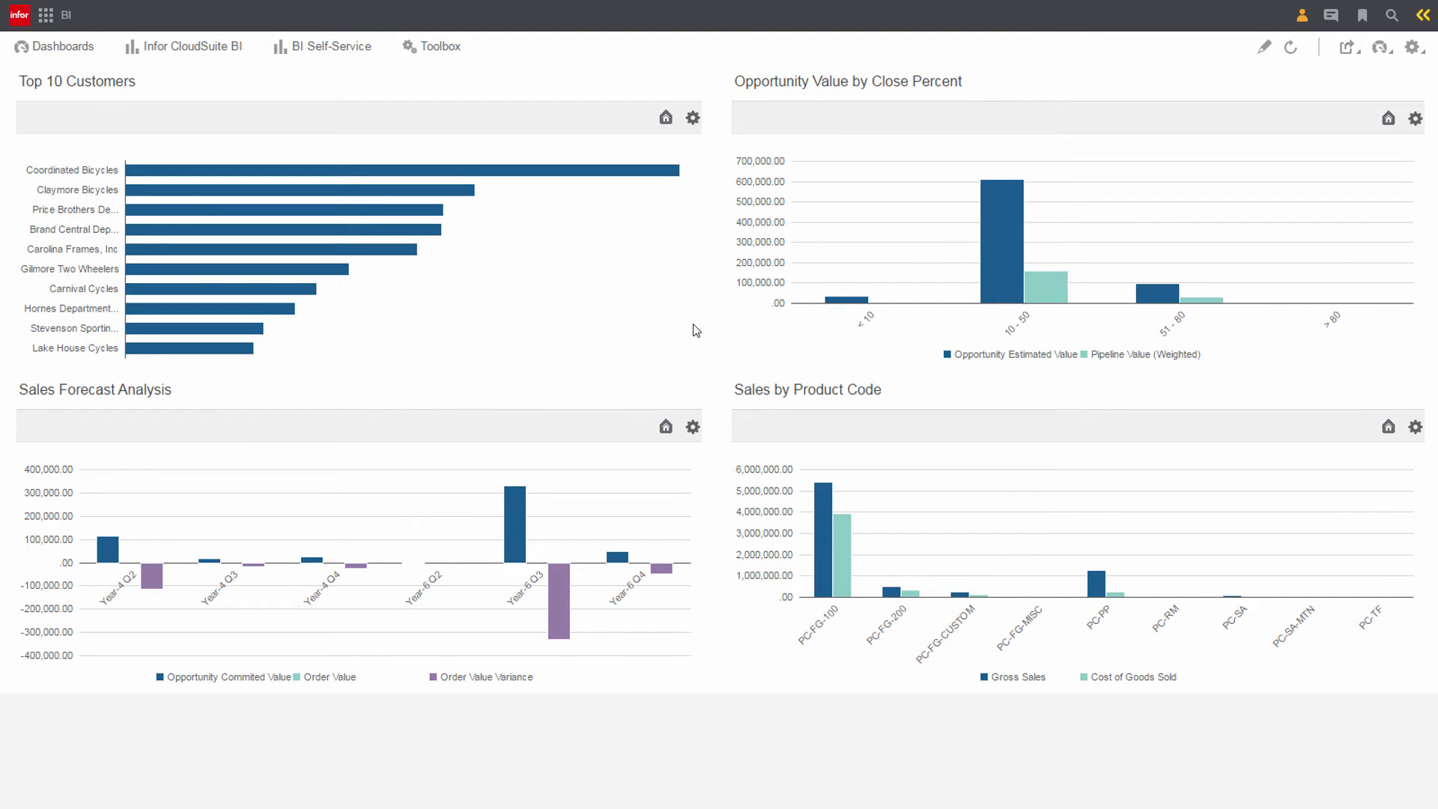
mouse_move(791, 483)
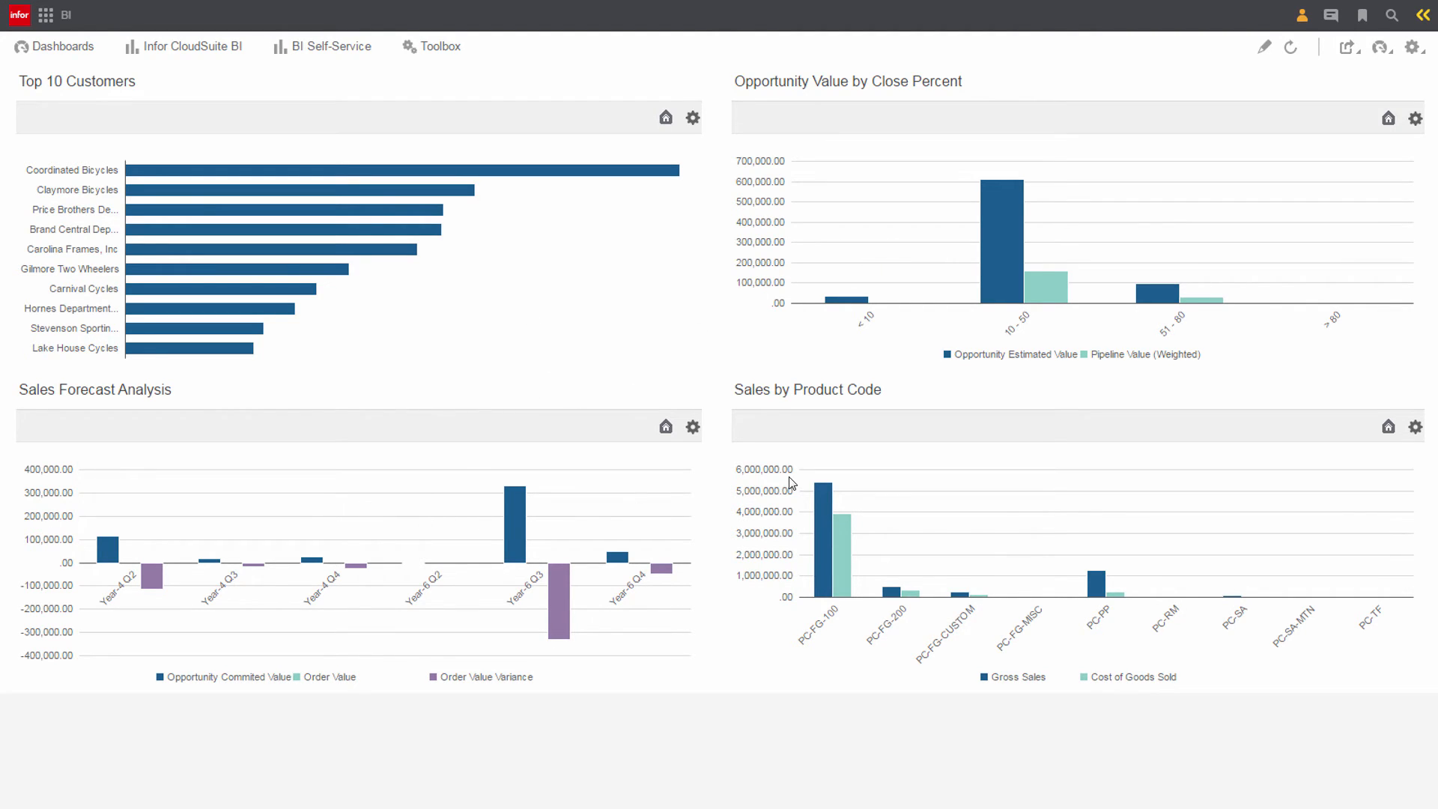
mouse_move(522, 391)
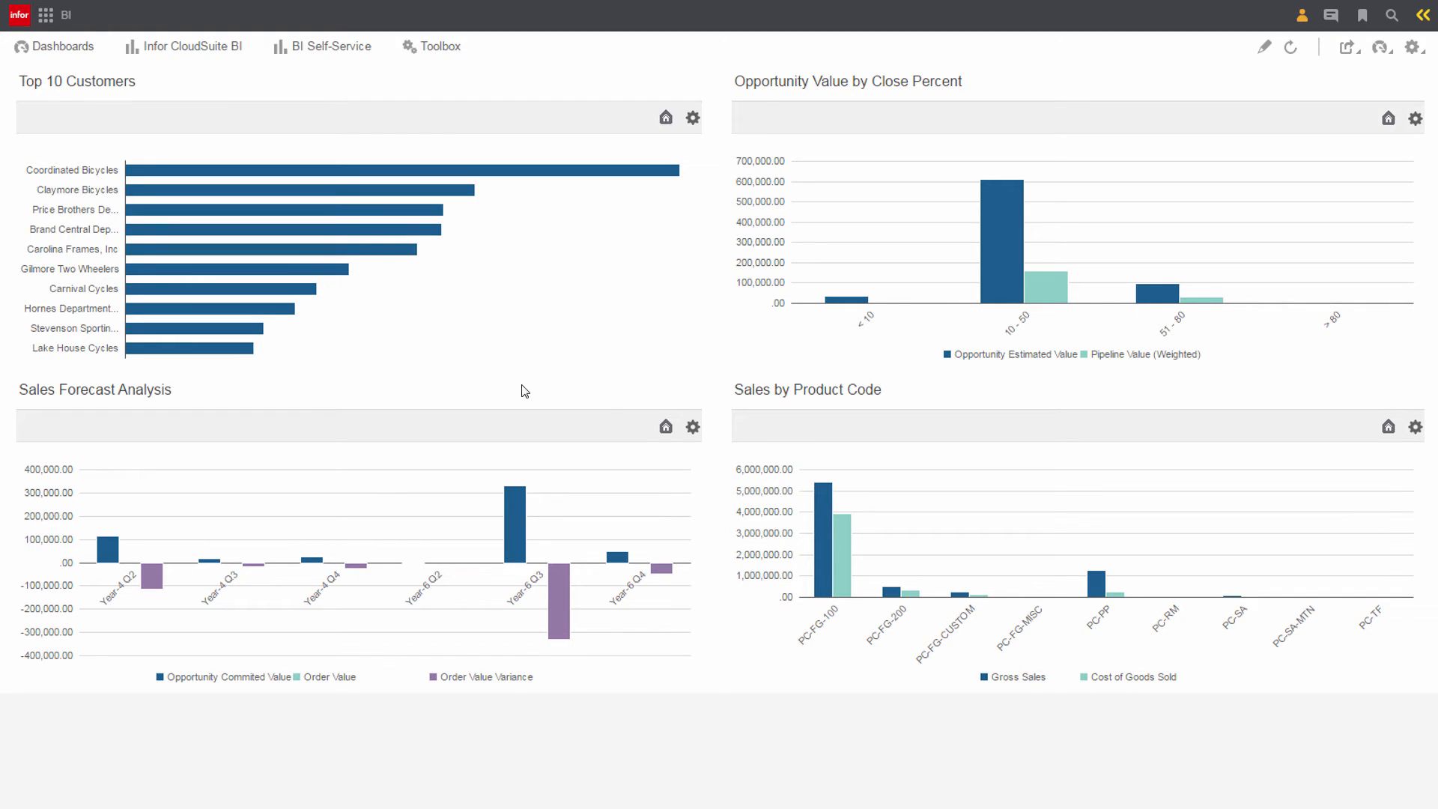
mouse_move(237, 331)
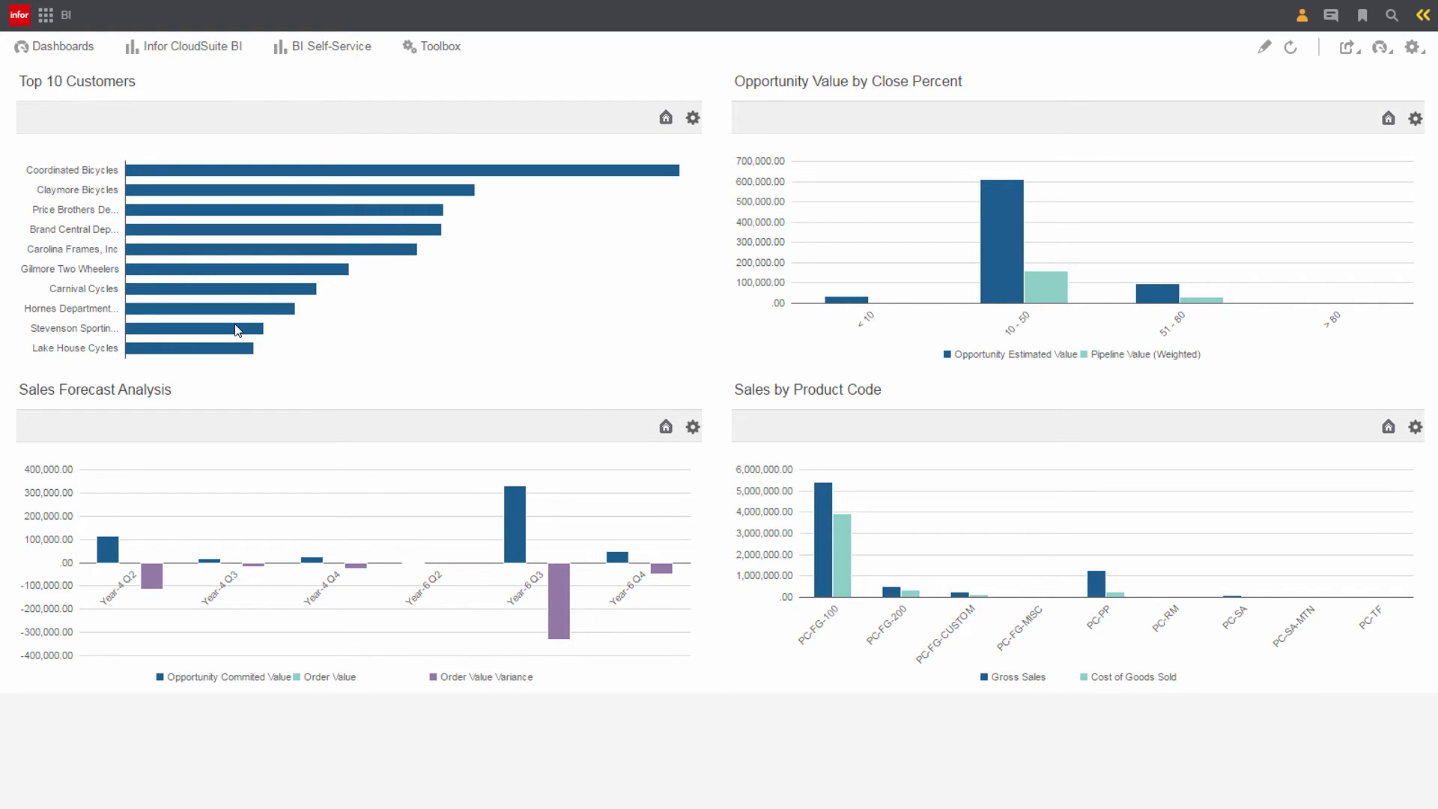
left_click(247, 328)
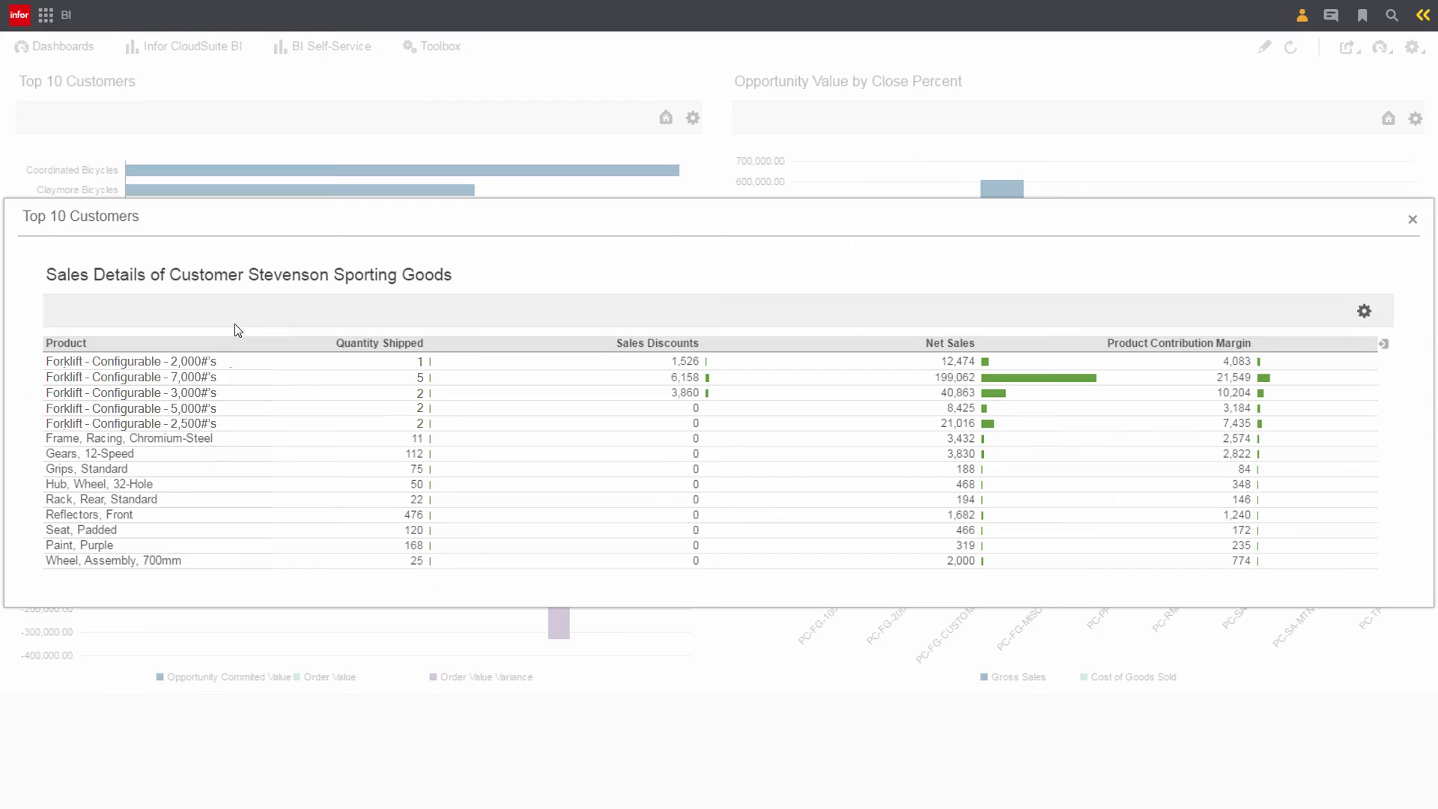
mouse_move(277, 476)
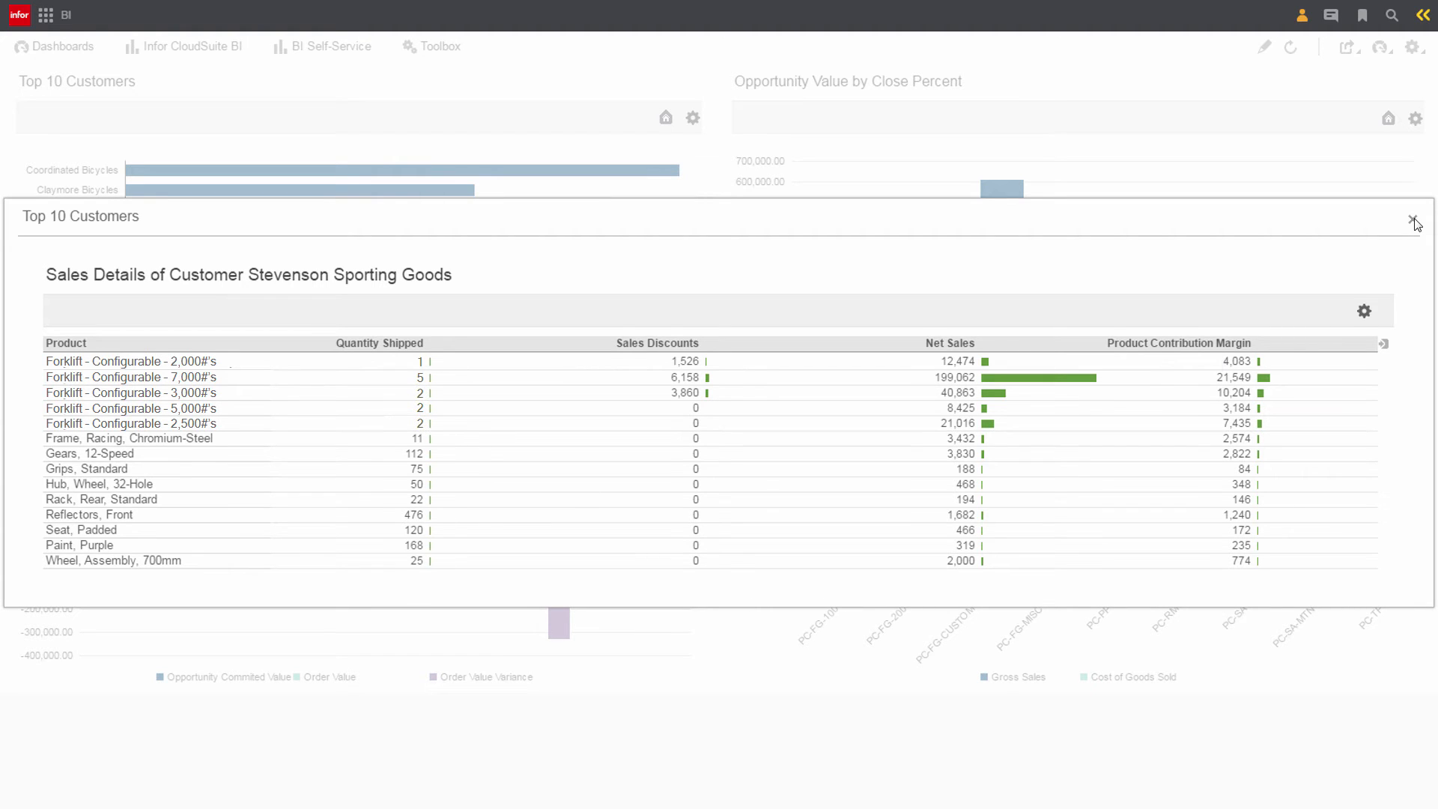
left_click(1415, 223)
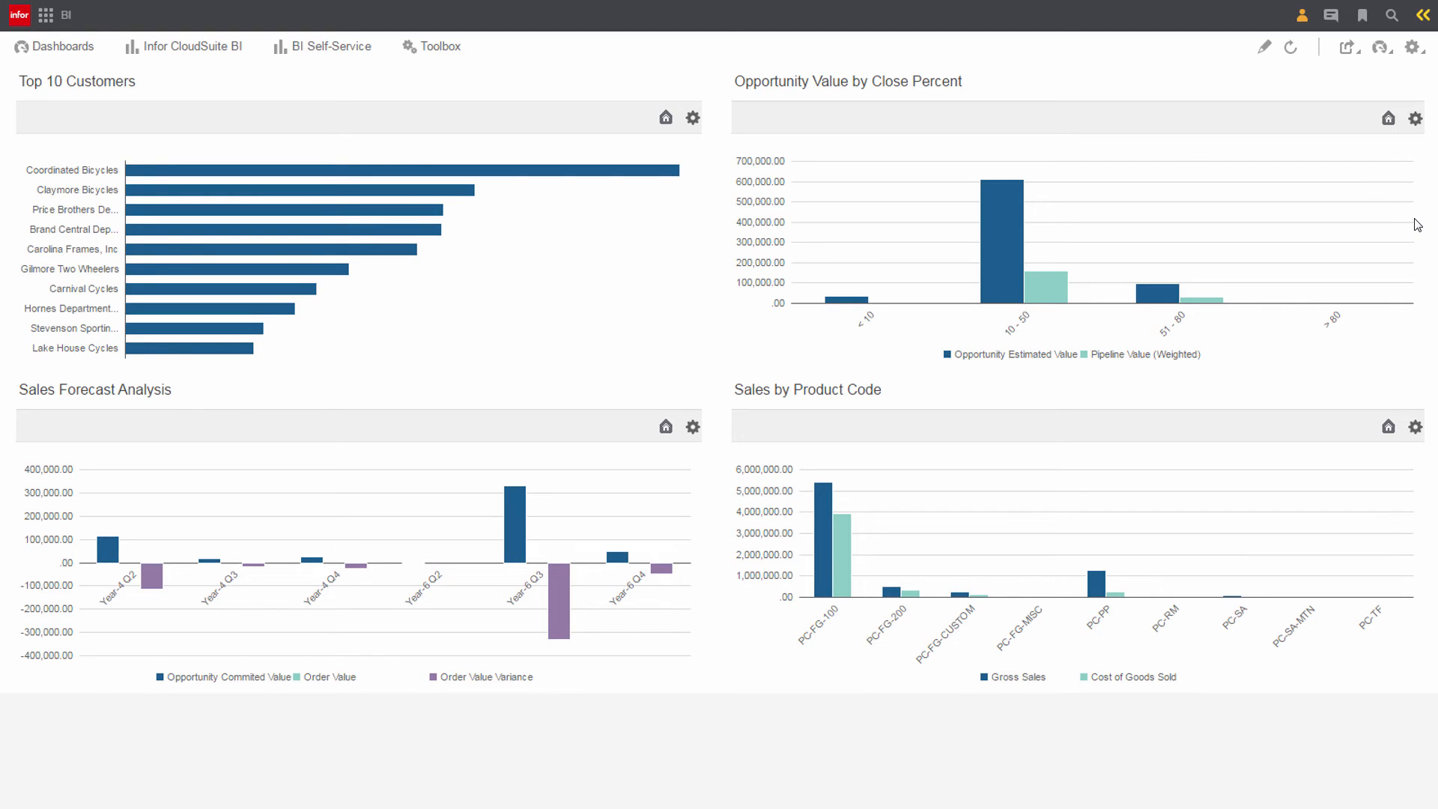
mouse_move(862, 279)
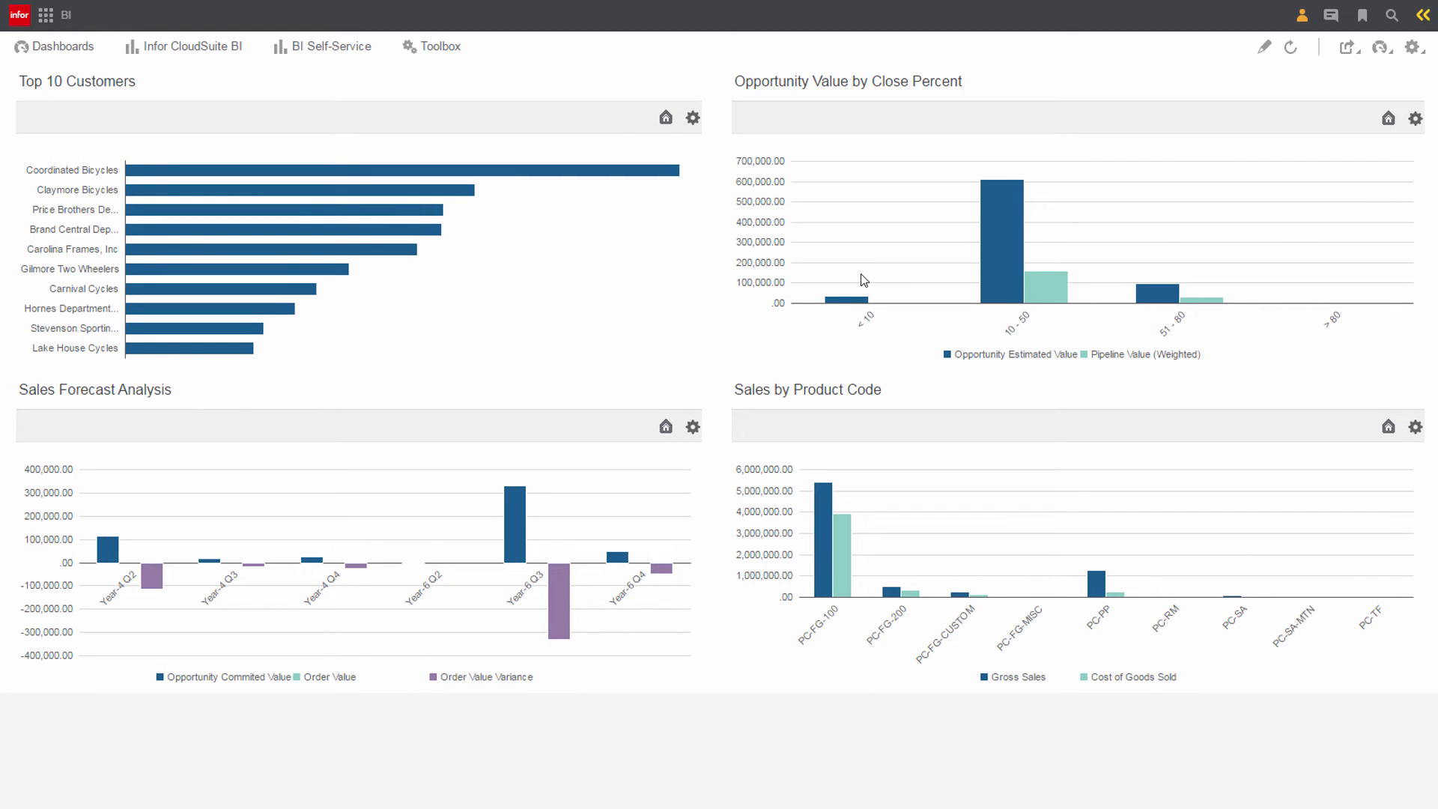
Drill into opportunities closing under 10% and zoom DSTRB into individual customers
left_click(844, 298)
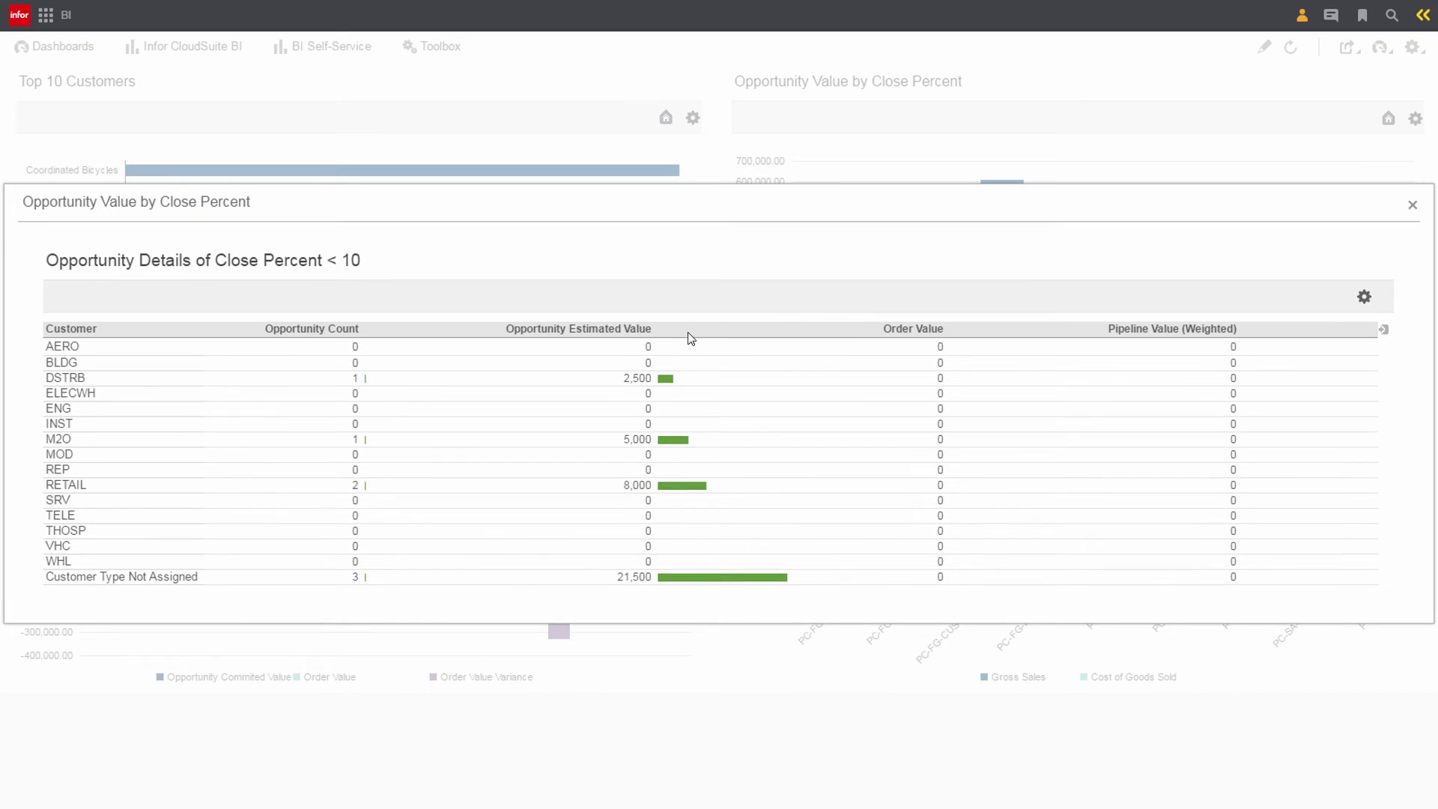
mouse_move(71, 499)
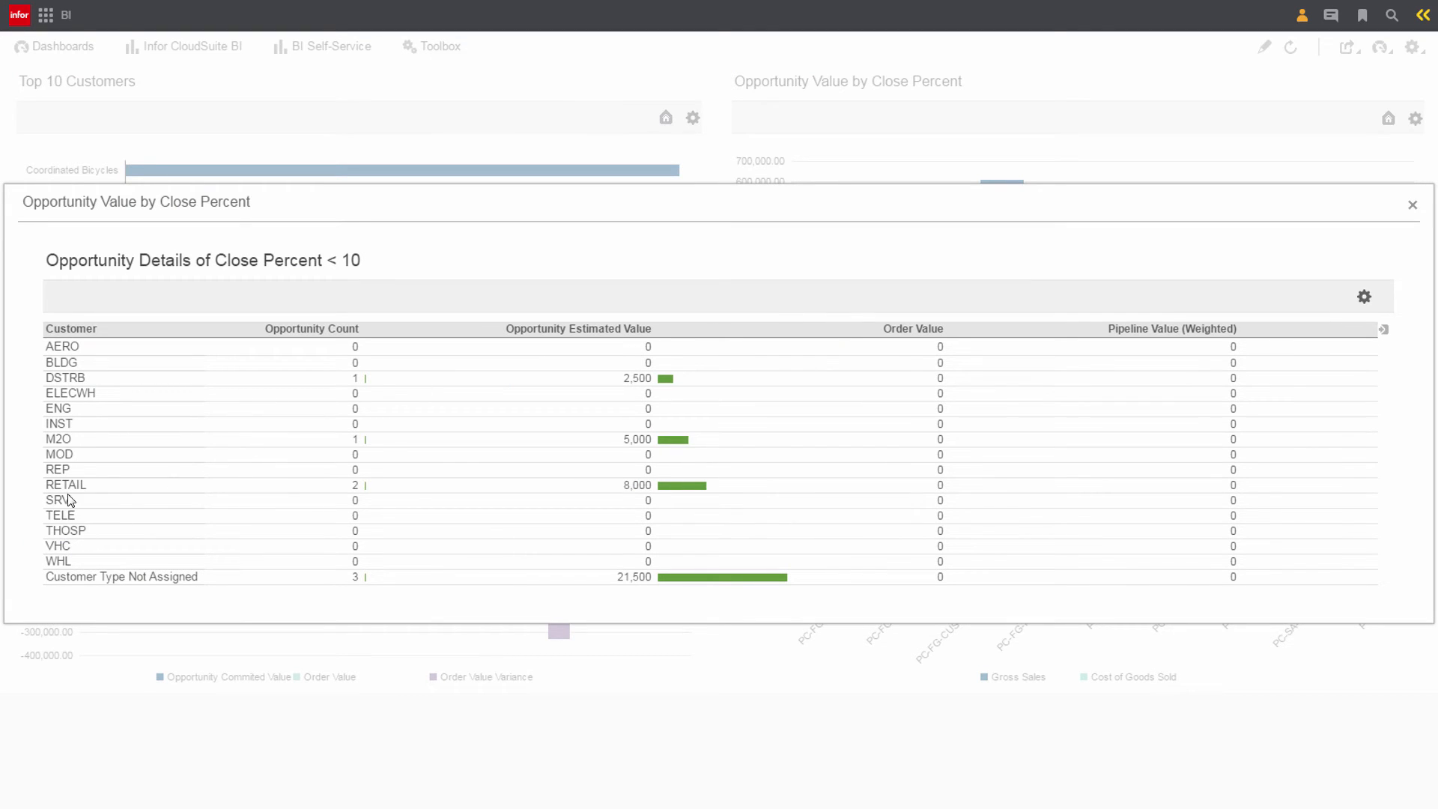
right_click(66, 377)
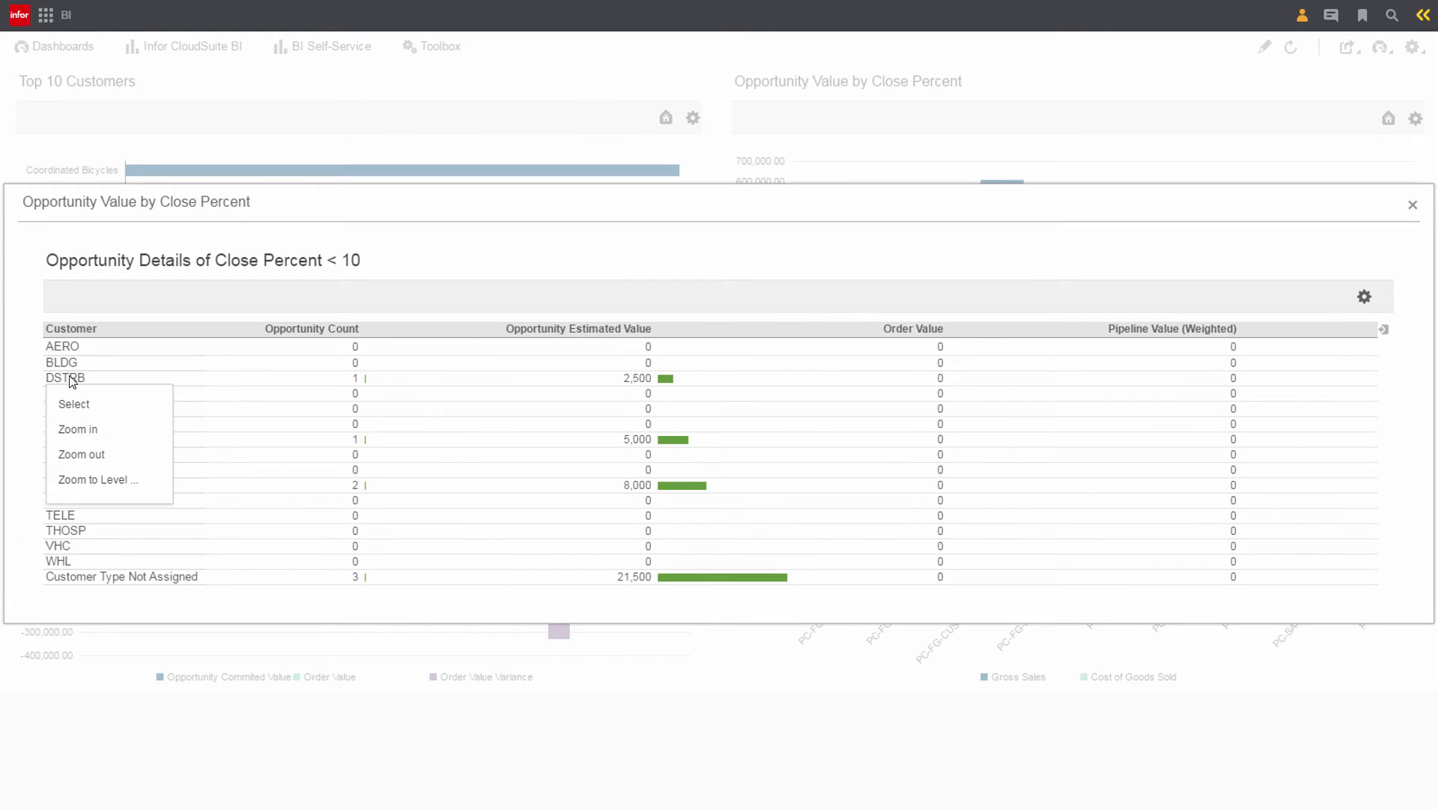
mouse_move(103, 441)
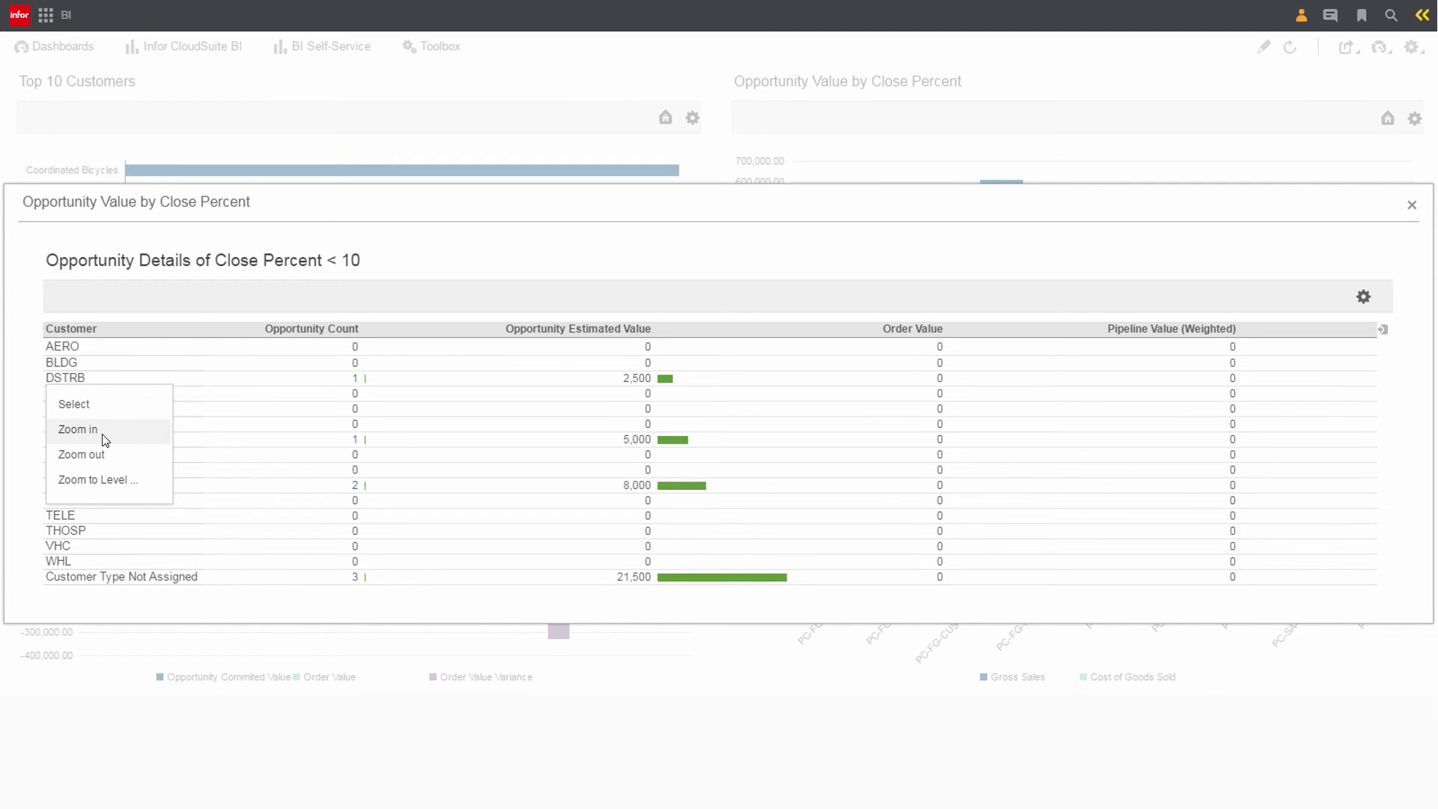
left_click(77, 430)
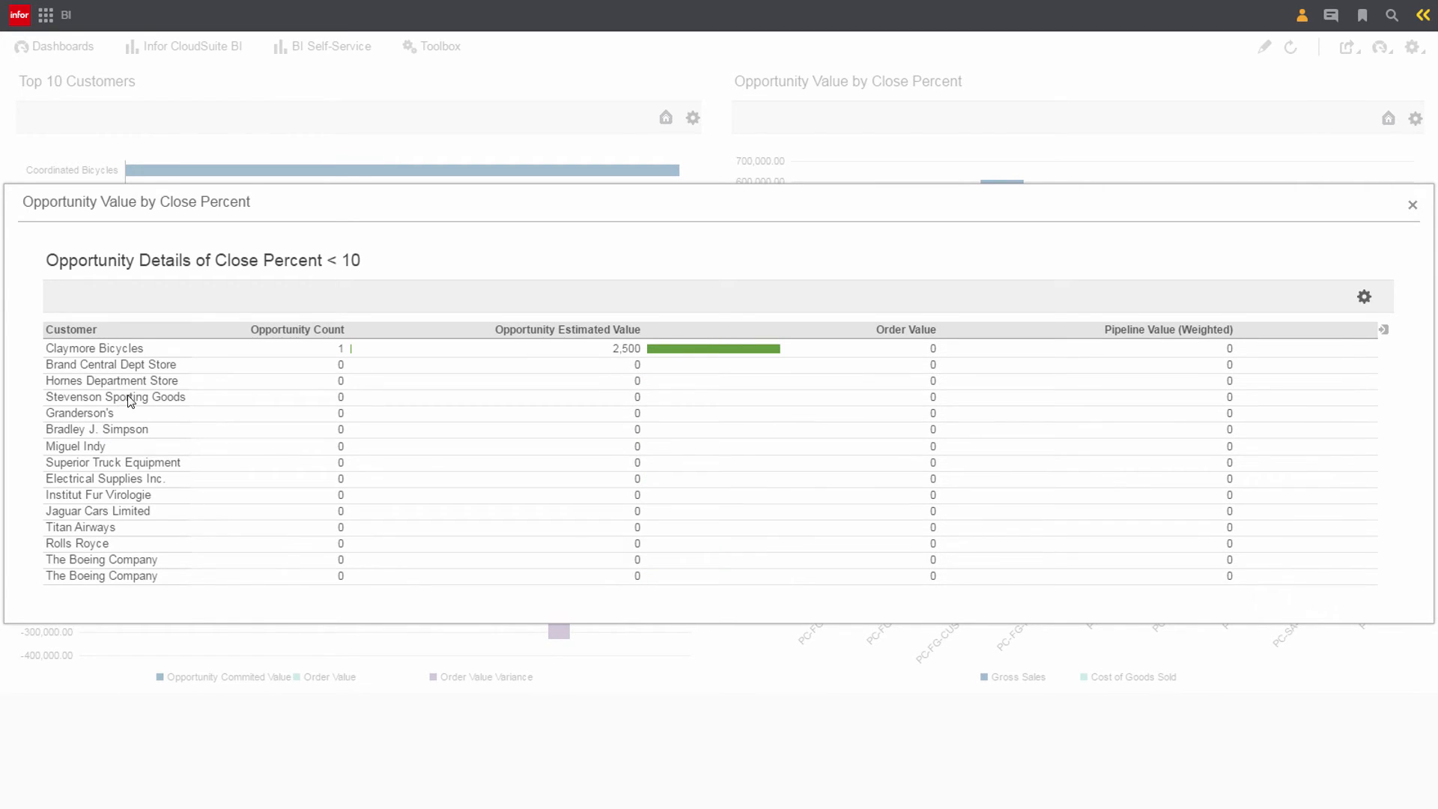
mouse_move(354, 427)
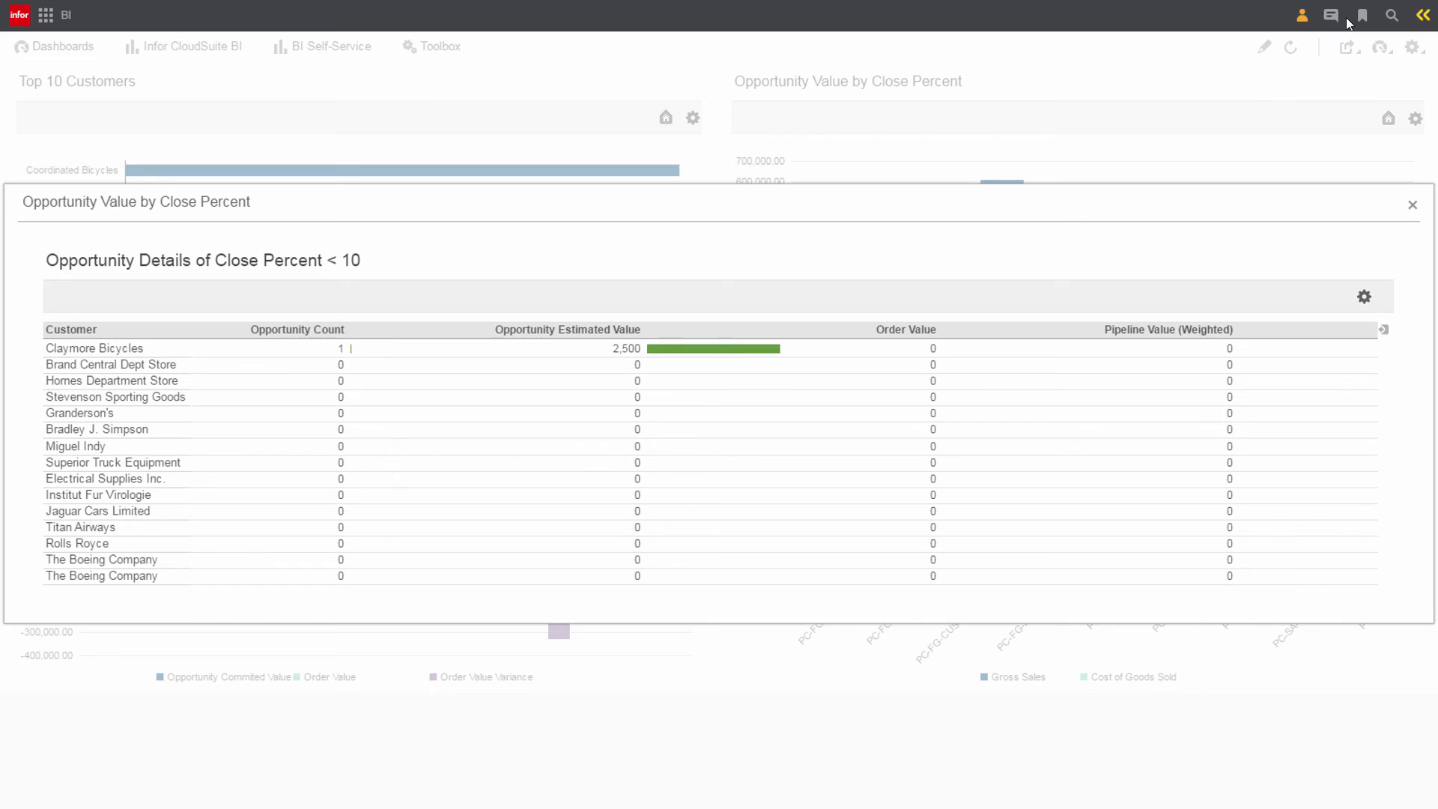
left_click(1331, 14)
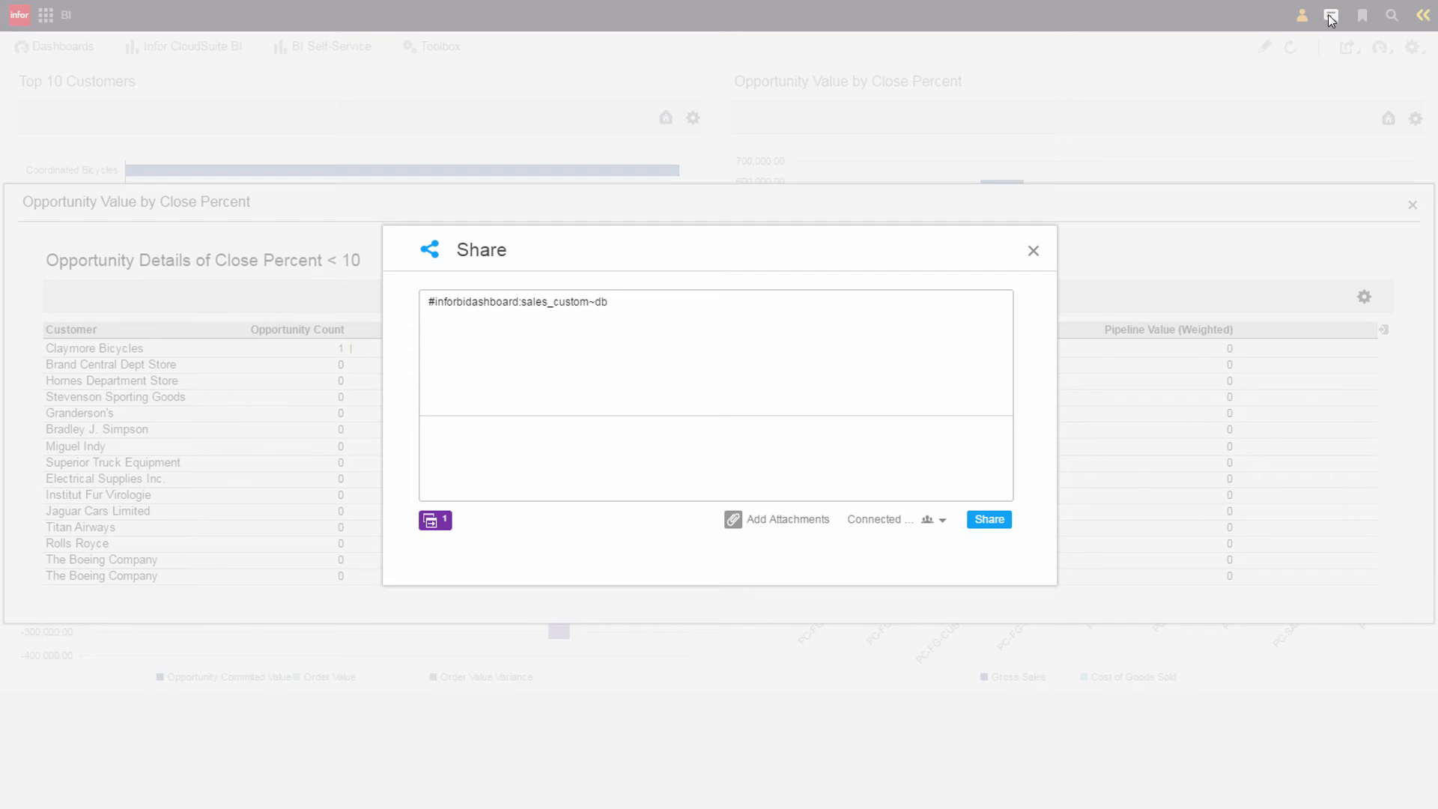
mouse_move(502, 418)
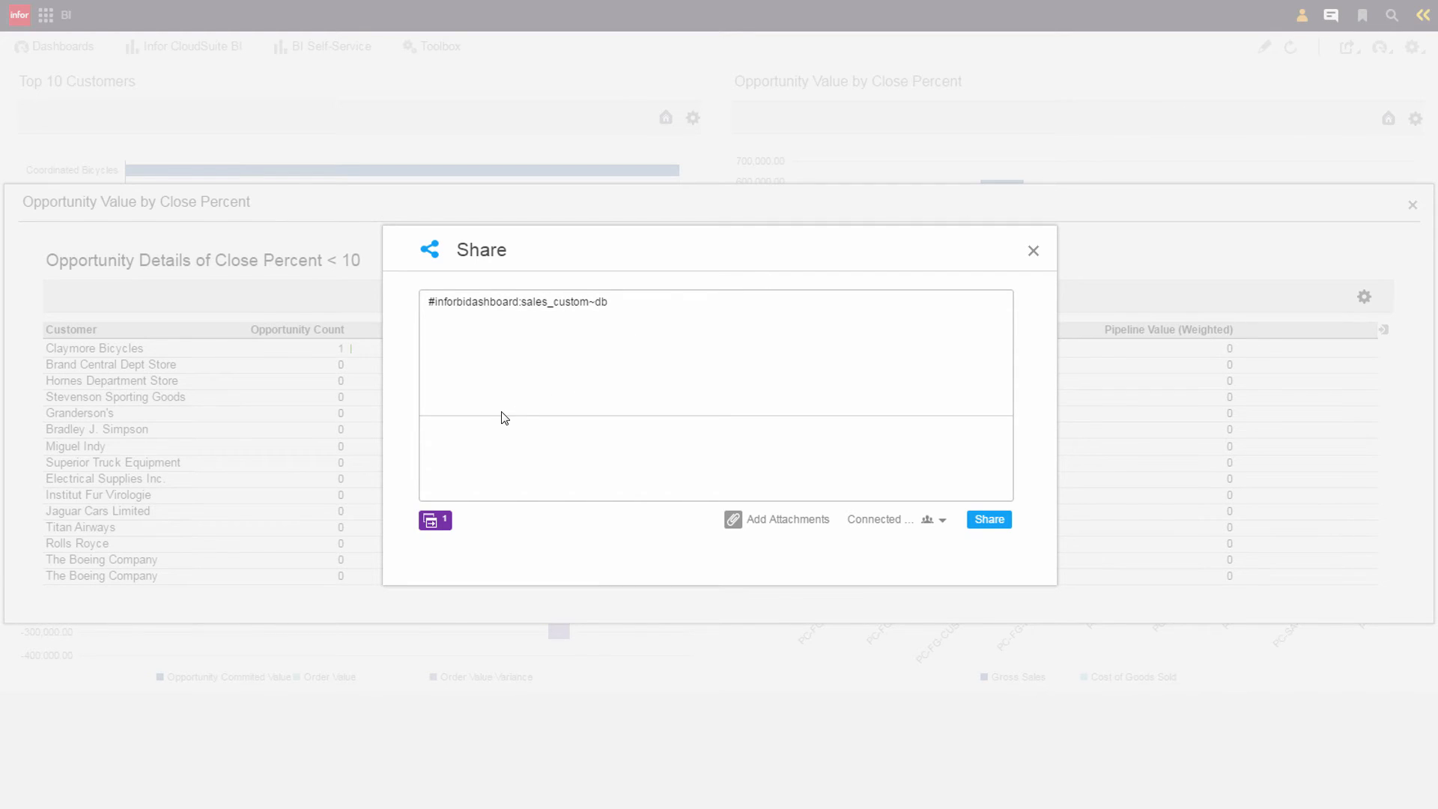
mouse_move(493, 582)
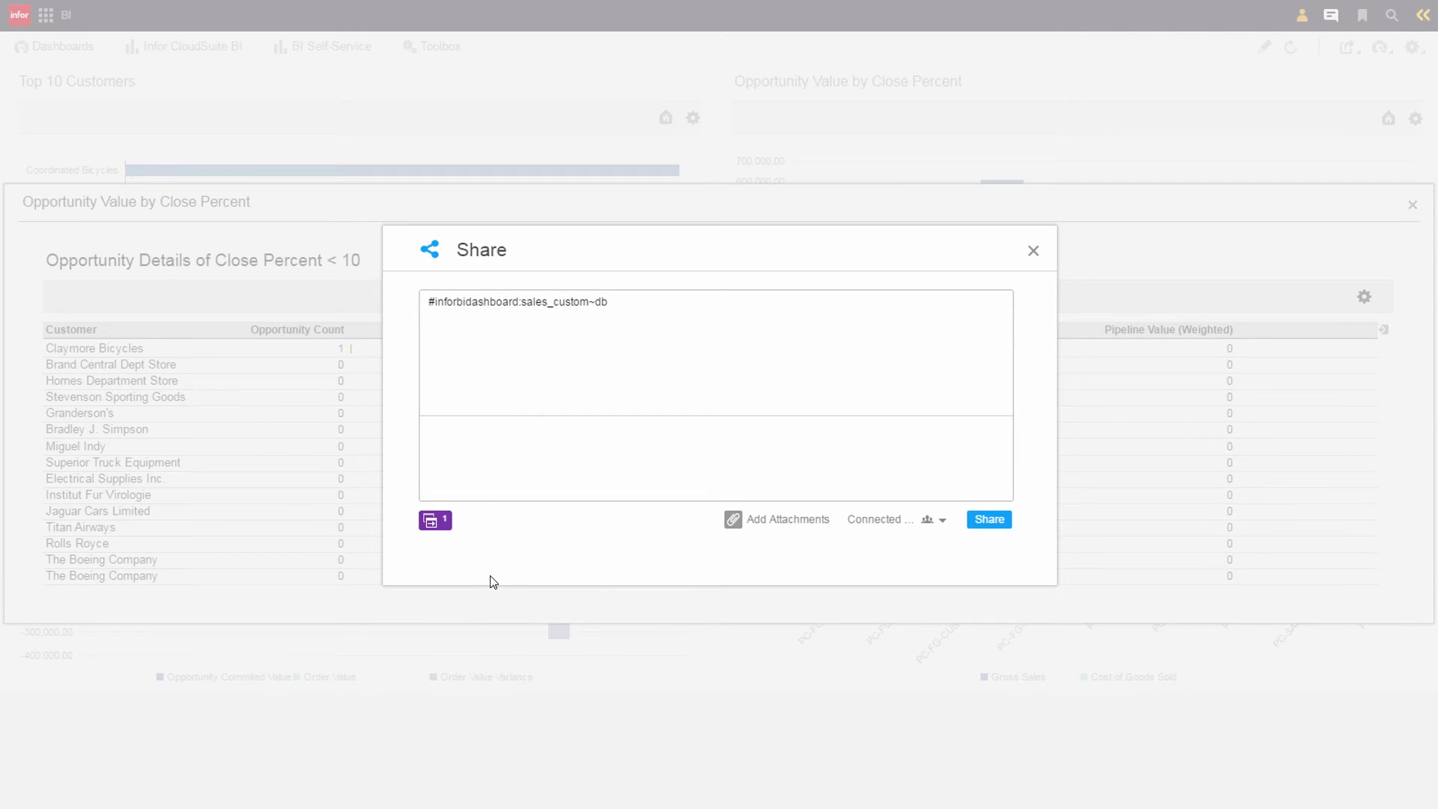
mouse_move(400, 506)
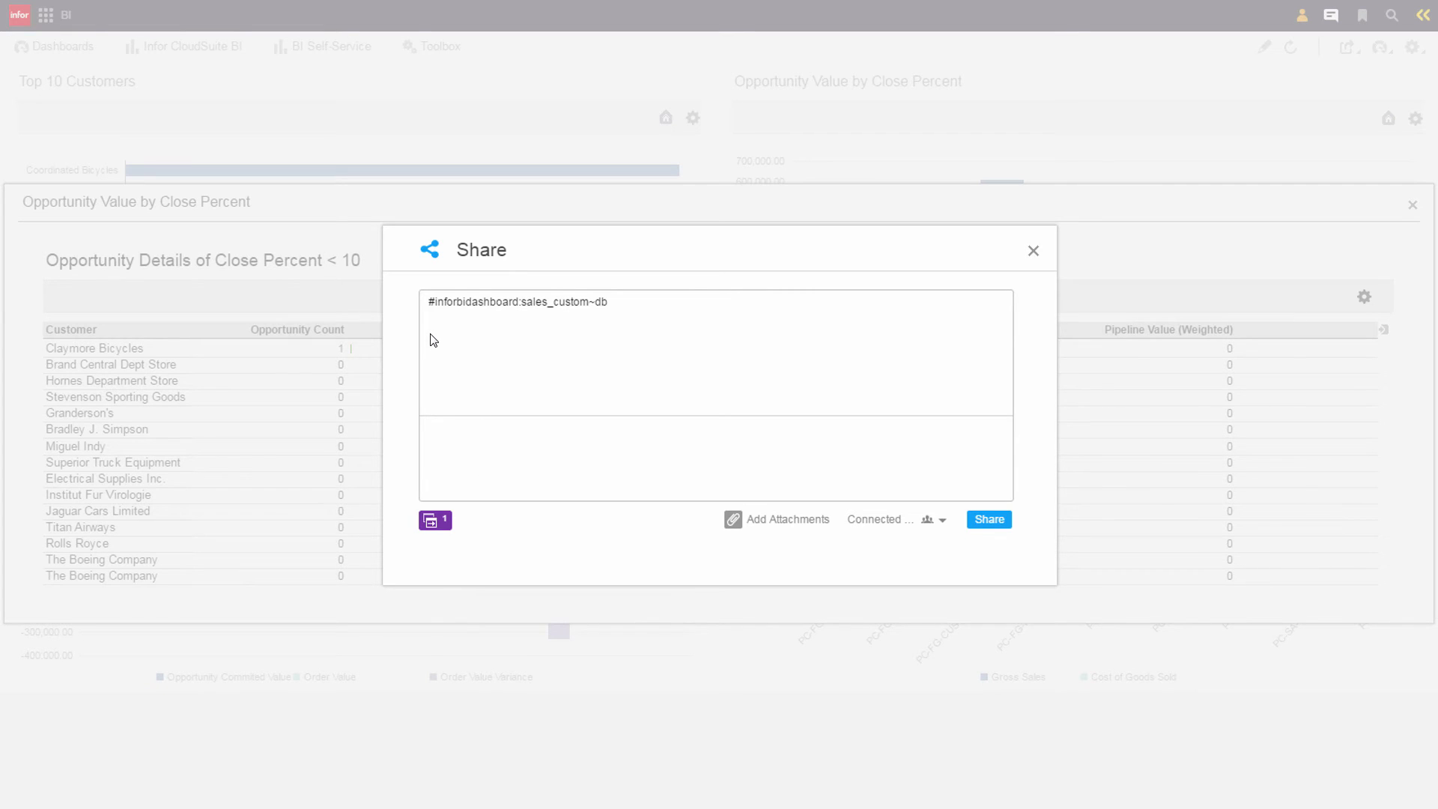
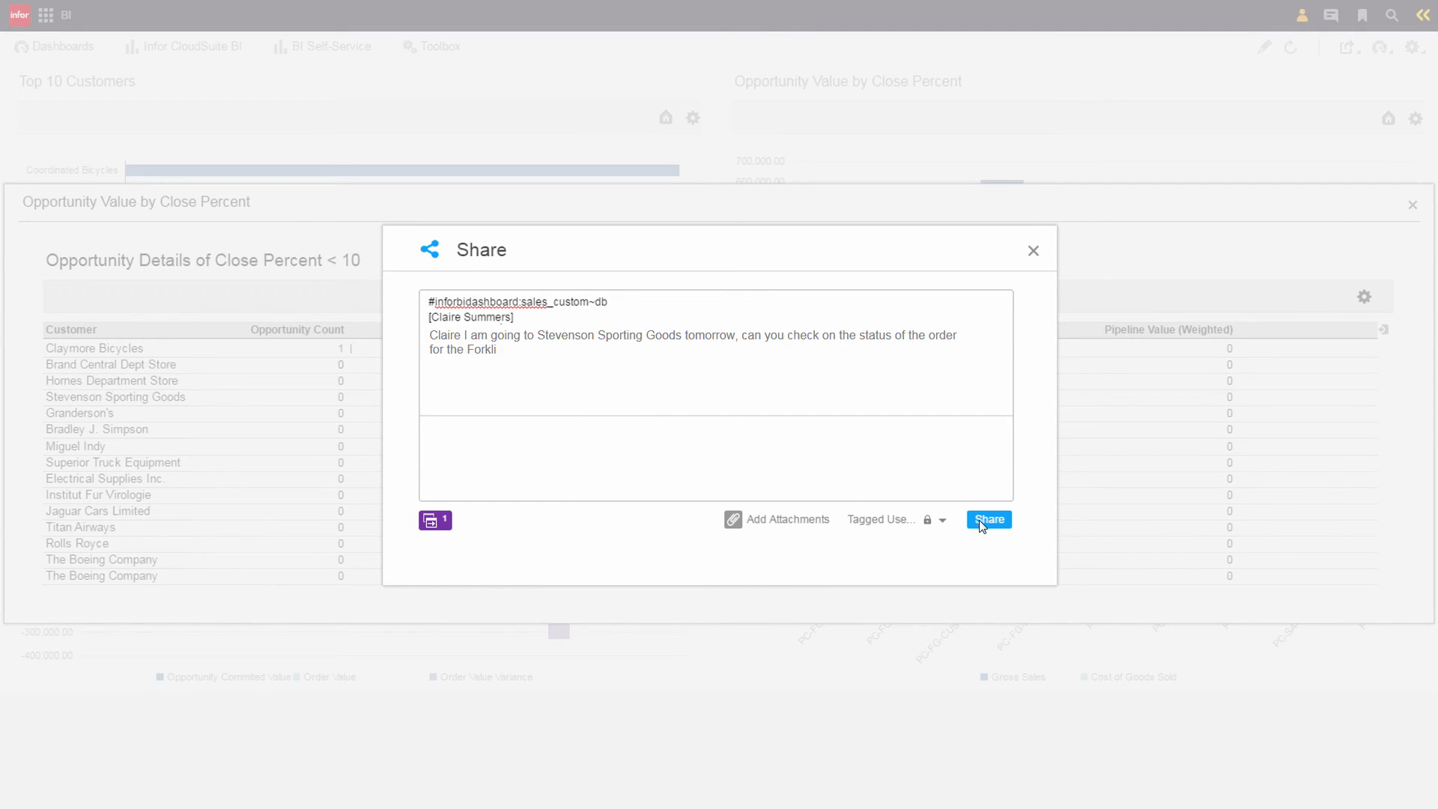
left_click(989, 519)
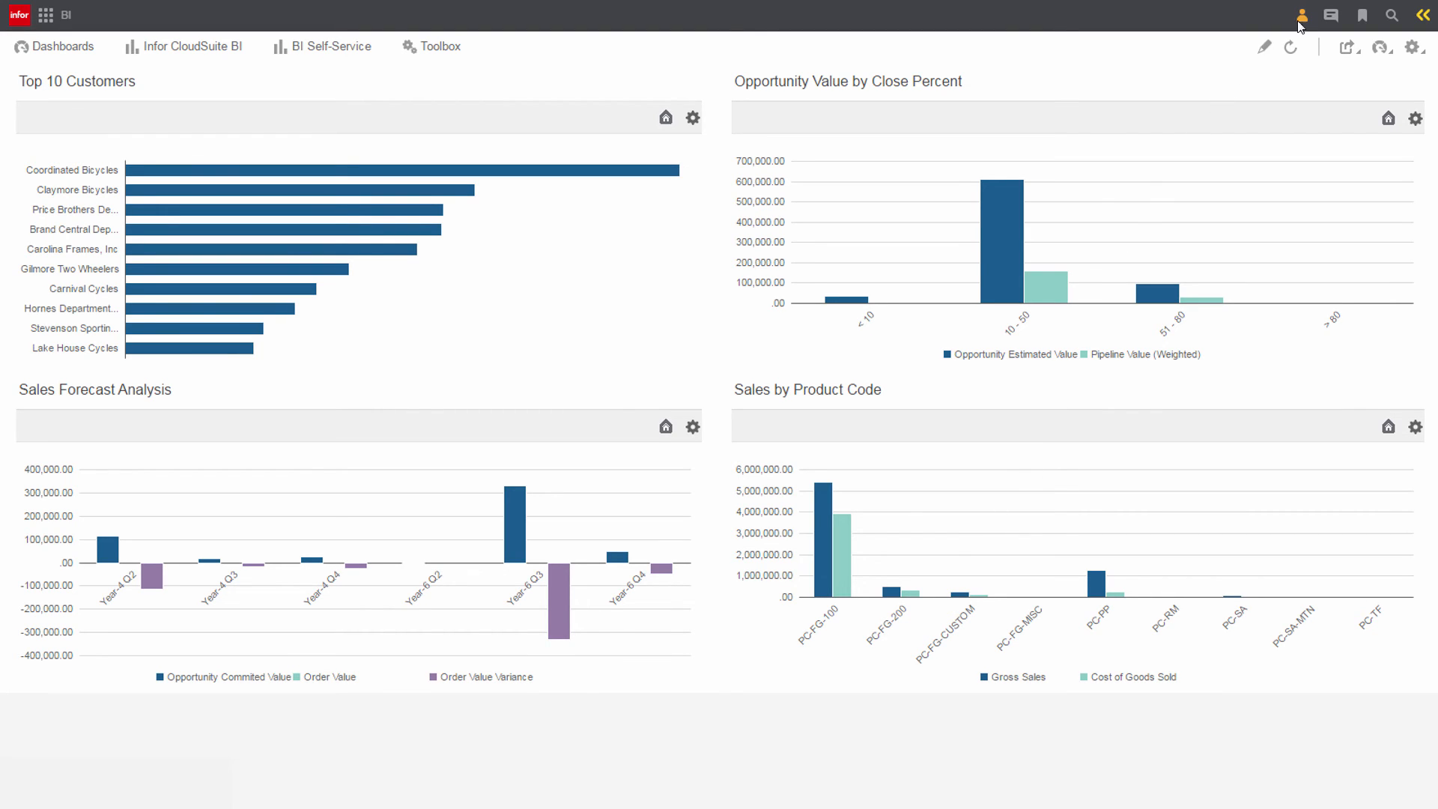
left_click(1300, 15)
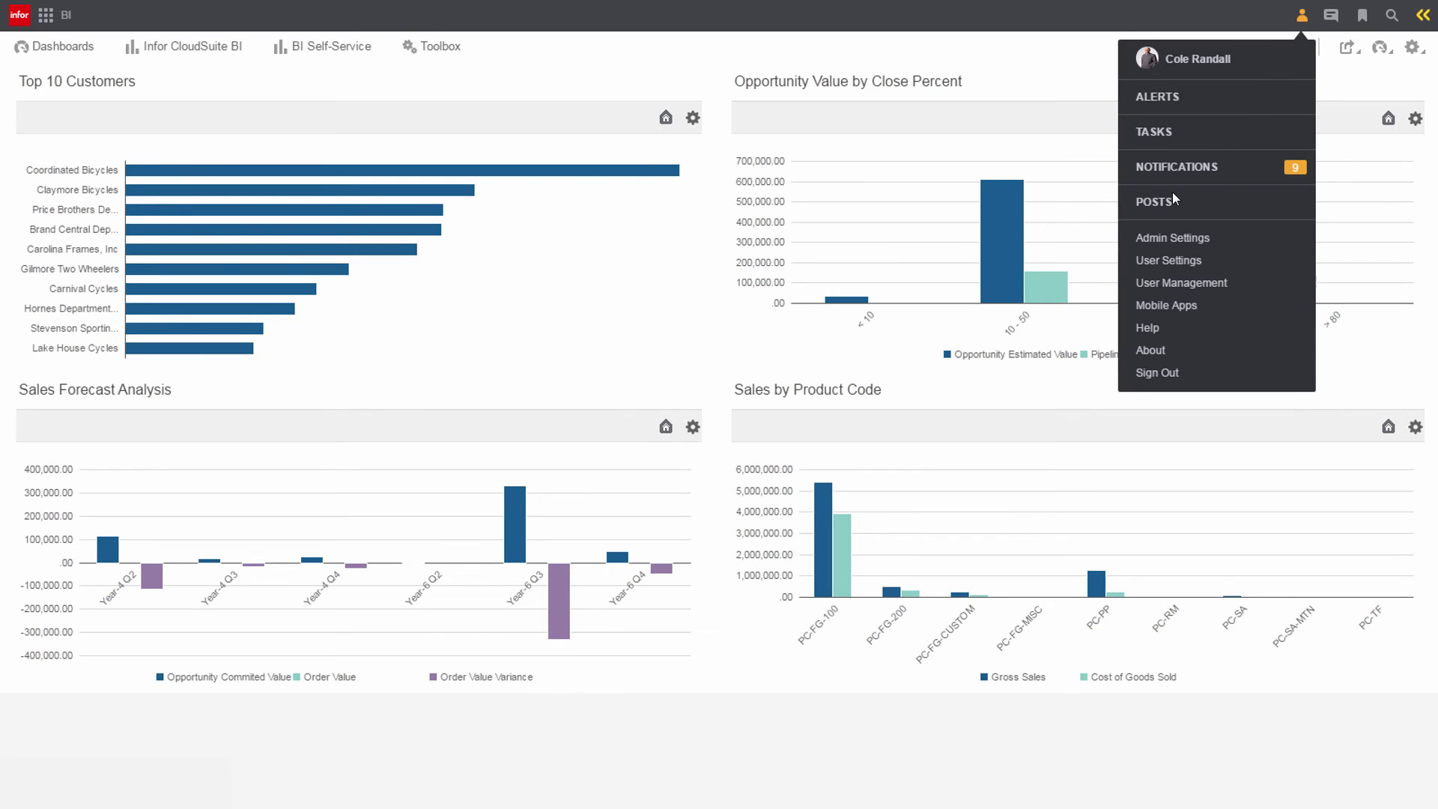
left_click(1159, 200)
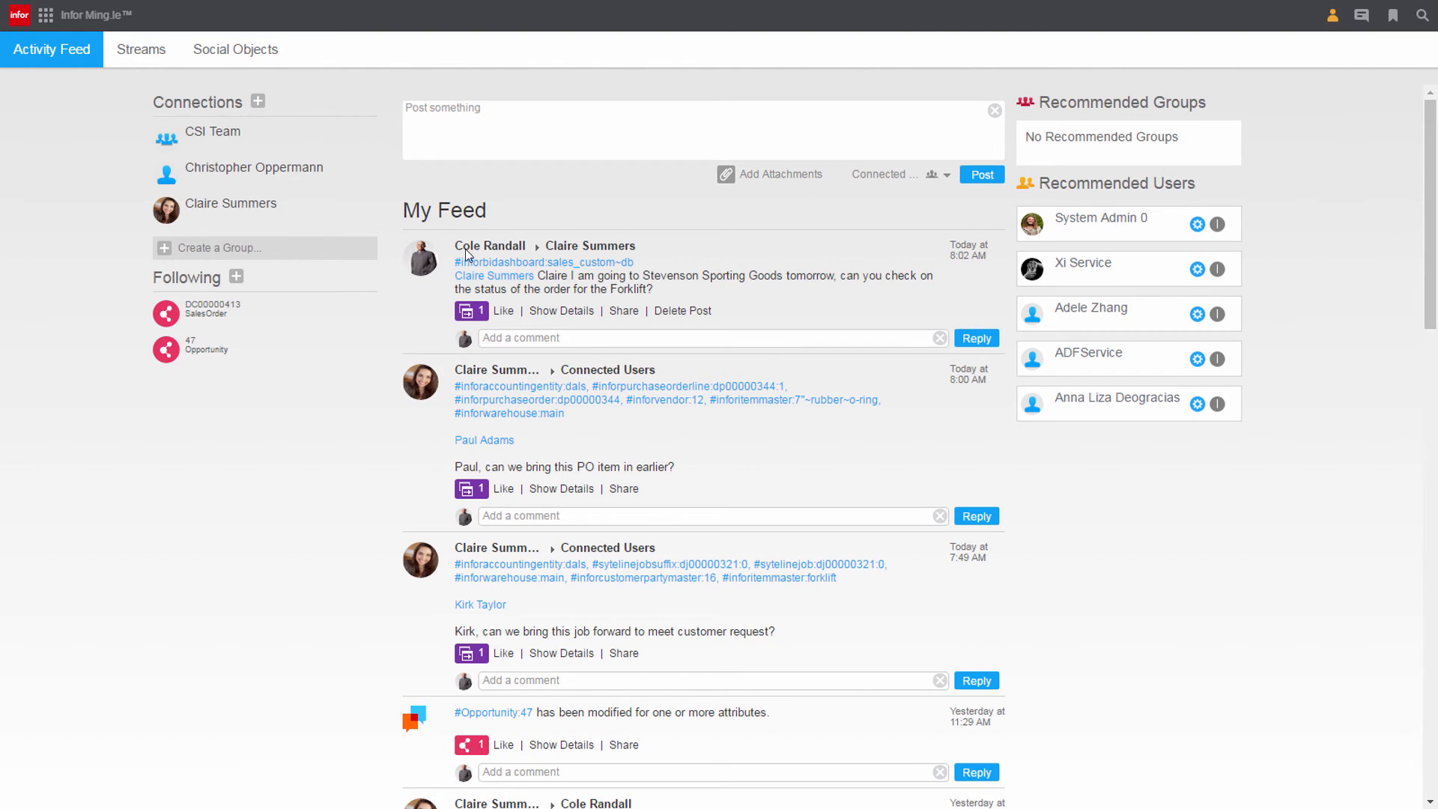
mouse_move(506, 305)
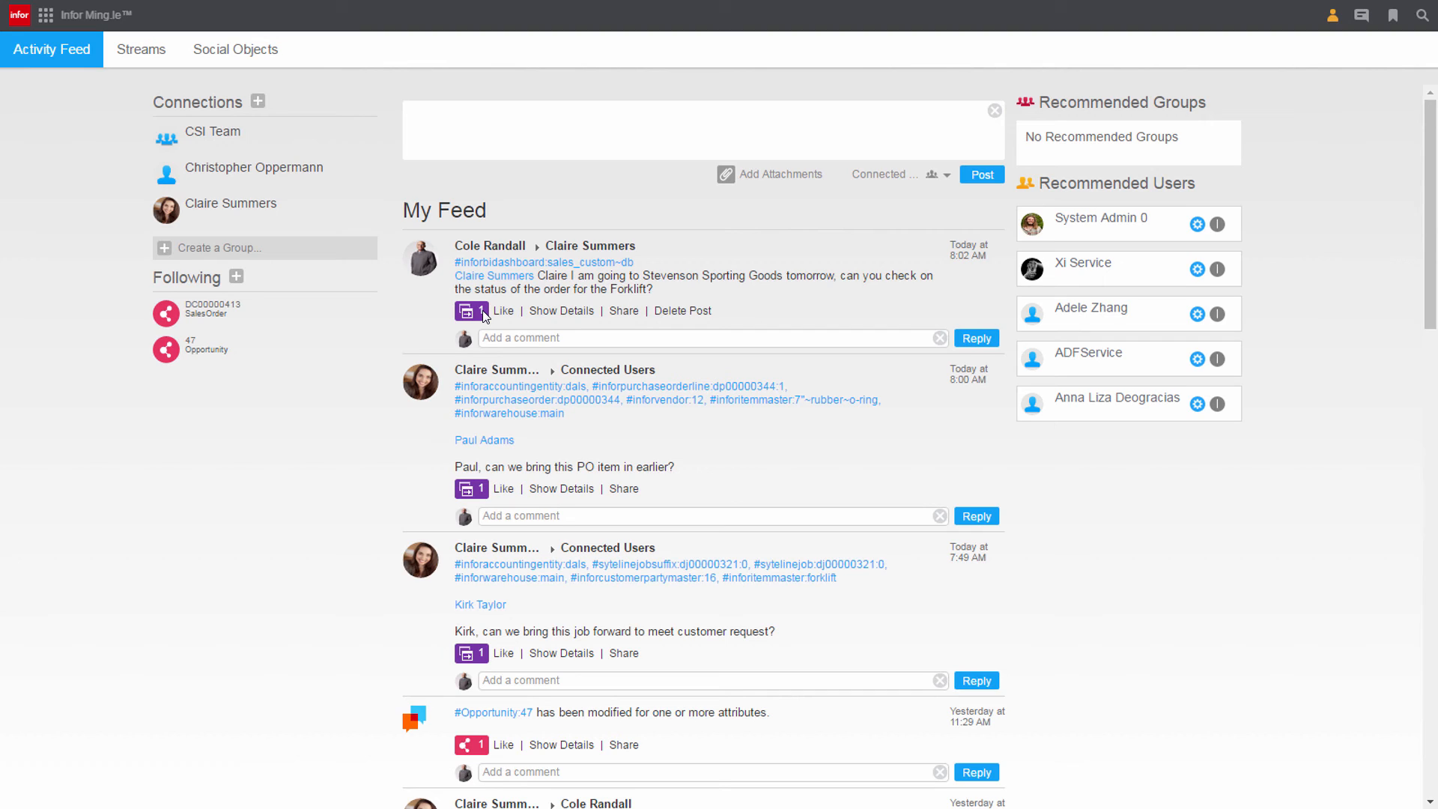
mouse_move(457, 112)
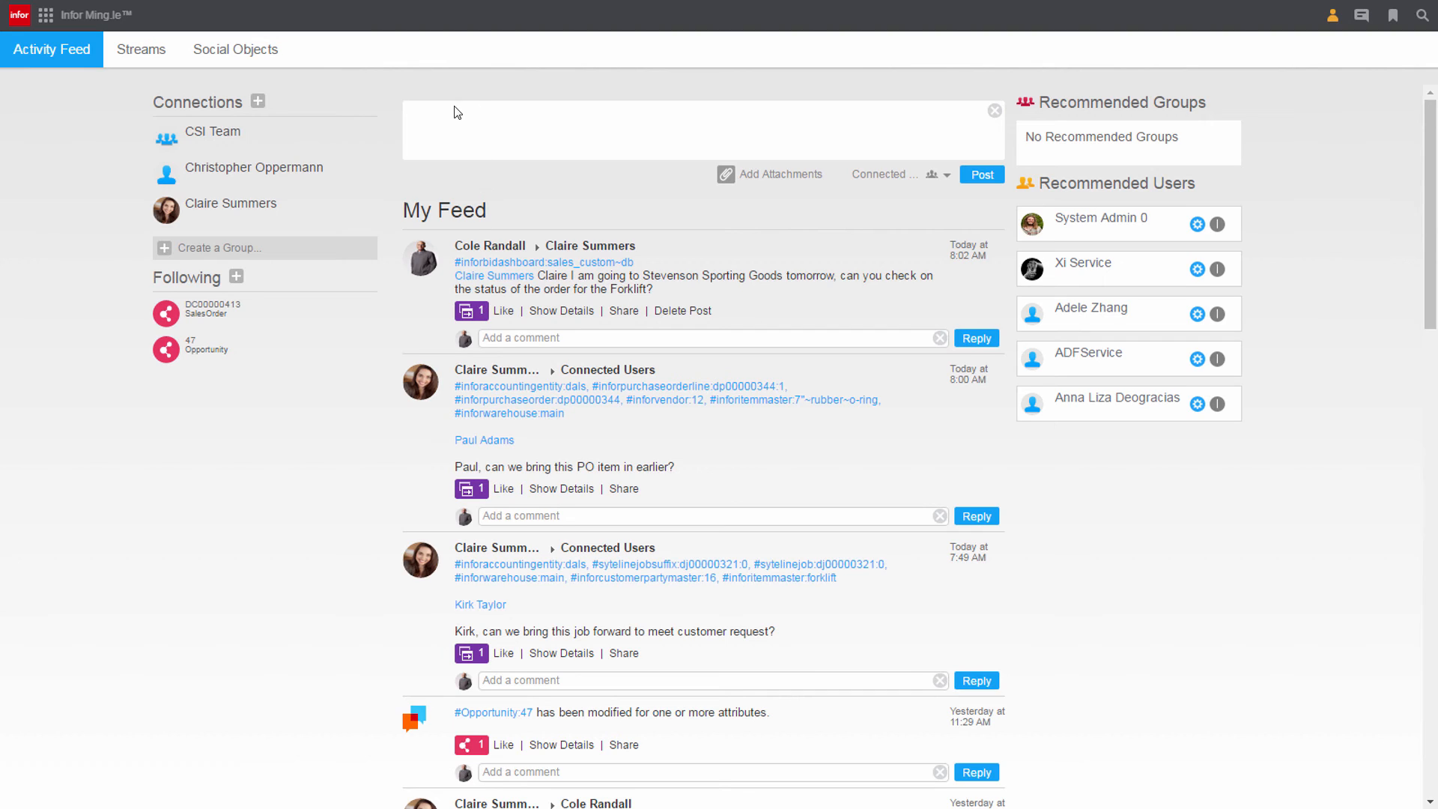
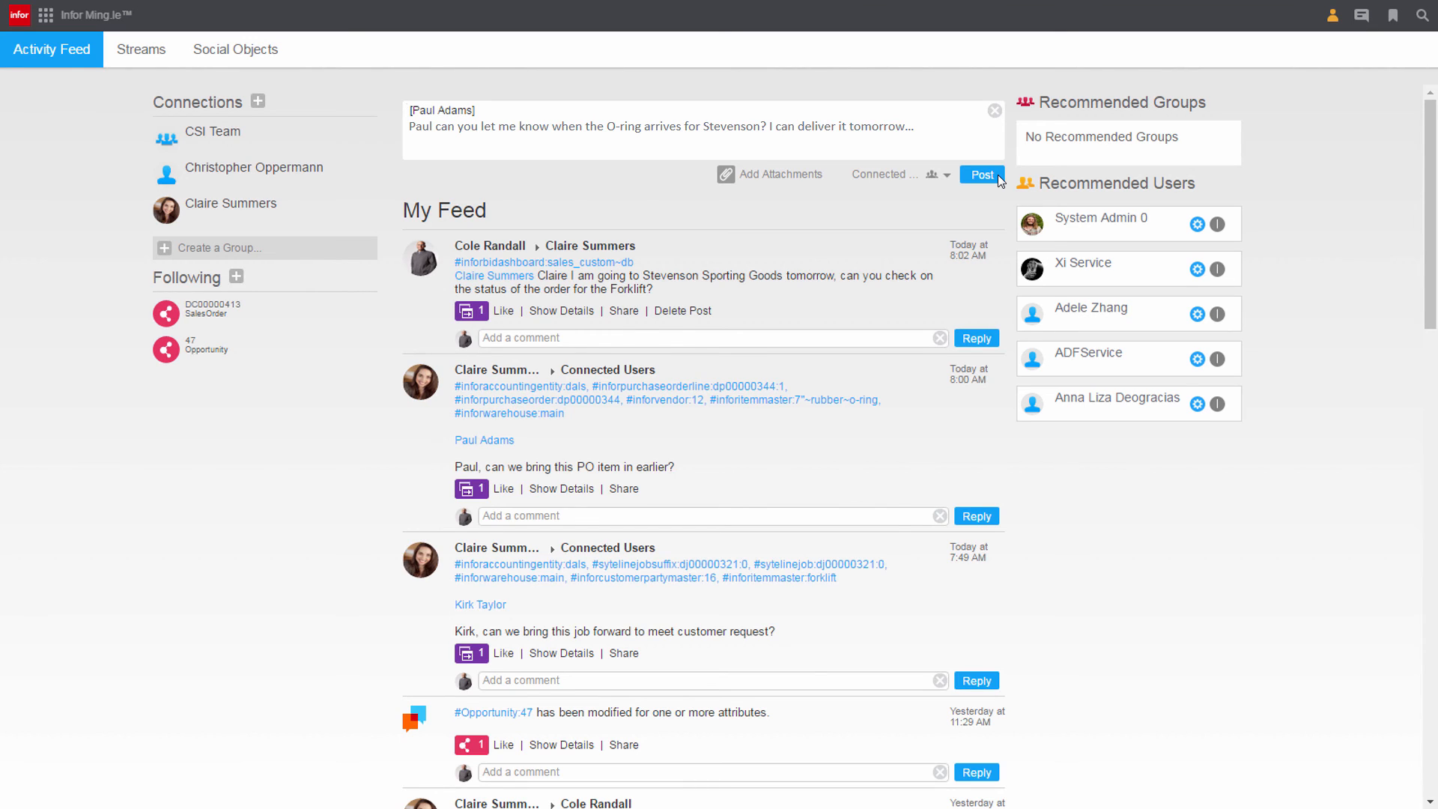
left_click(981, 175)
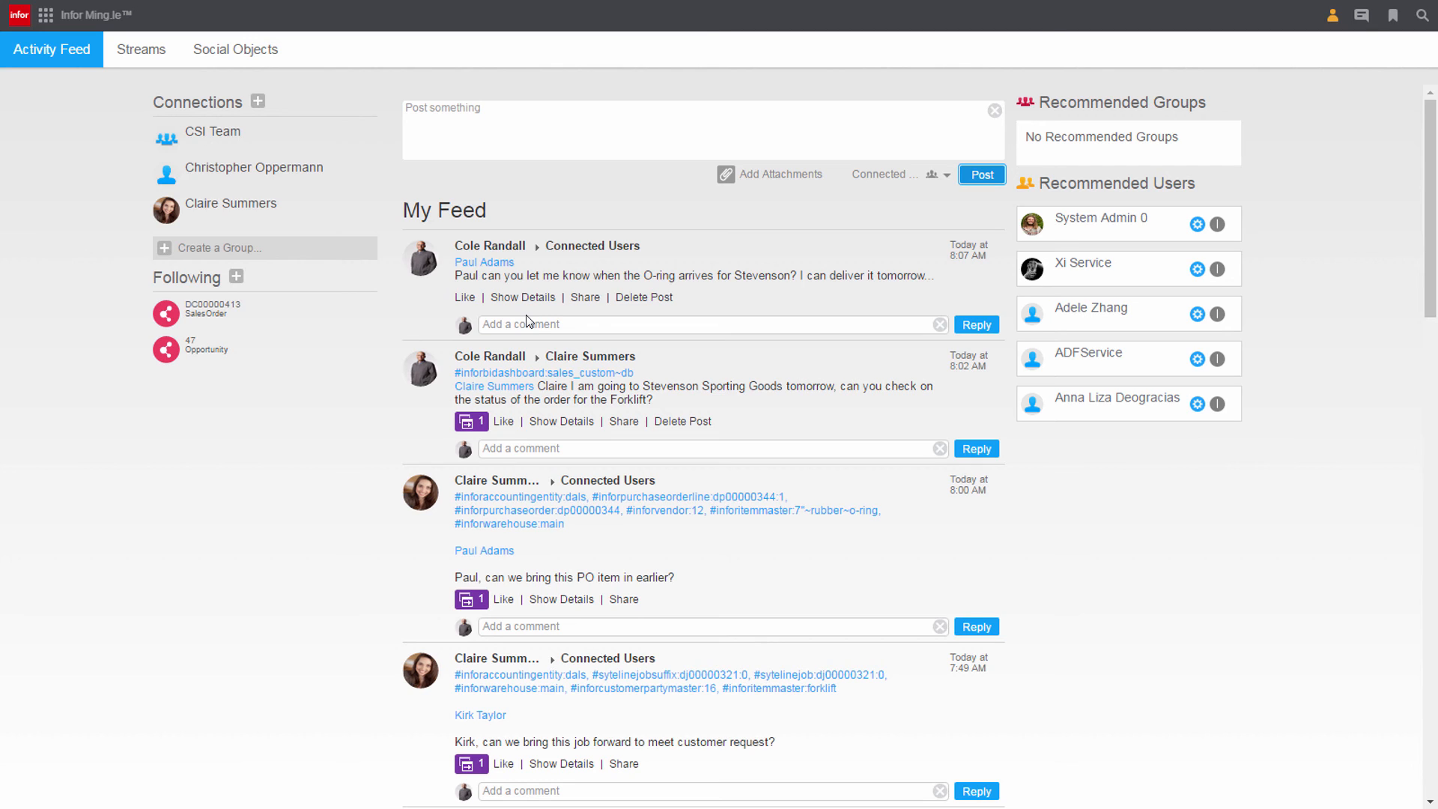
mouse_move(164, 117)
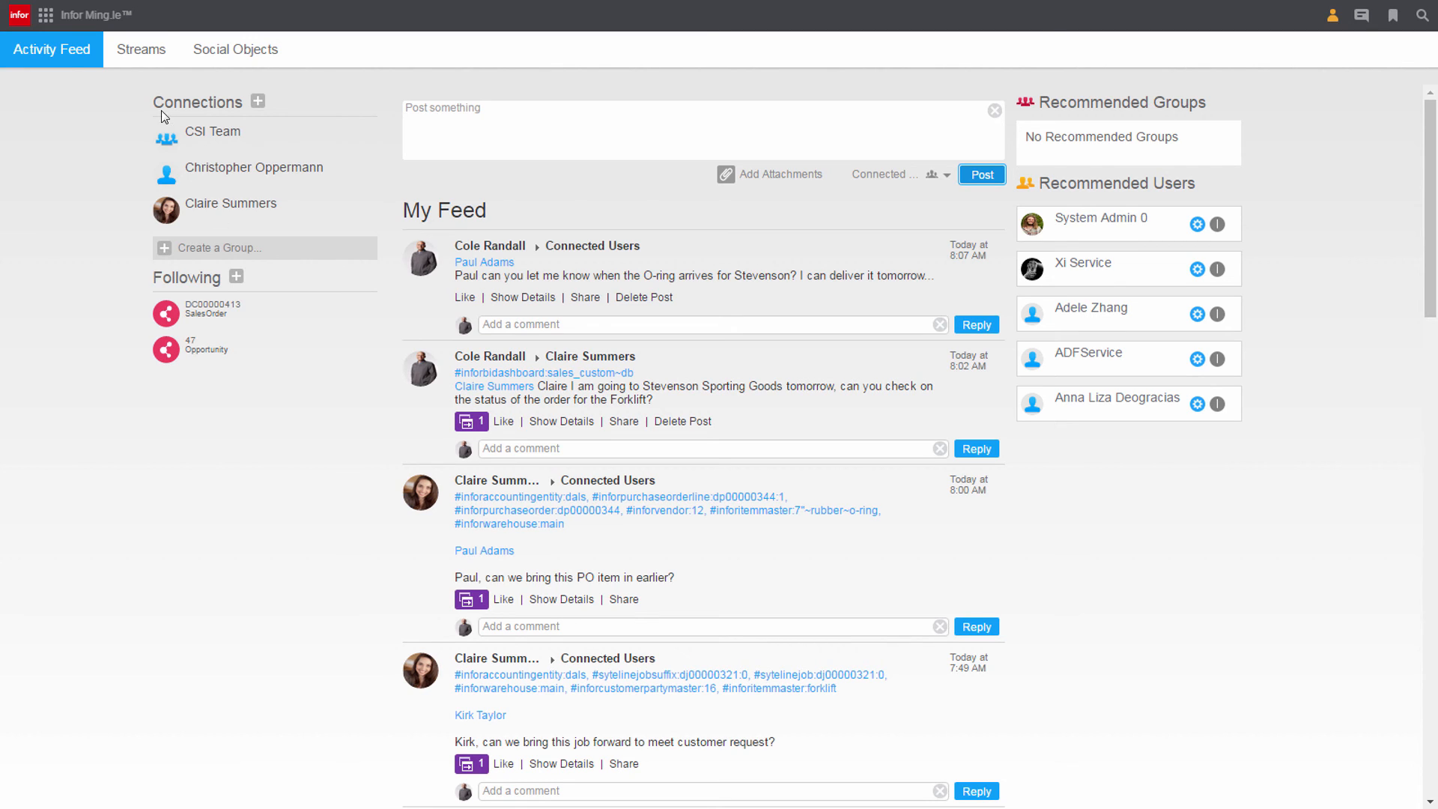
Reopen the Weekly To Do List stream, then return to the My Homepage bookmark
left_click(140, 50)
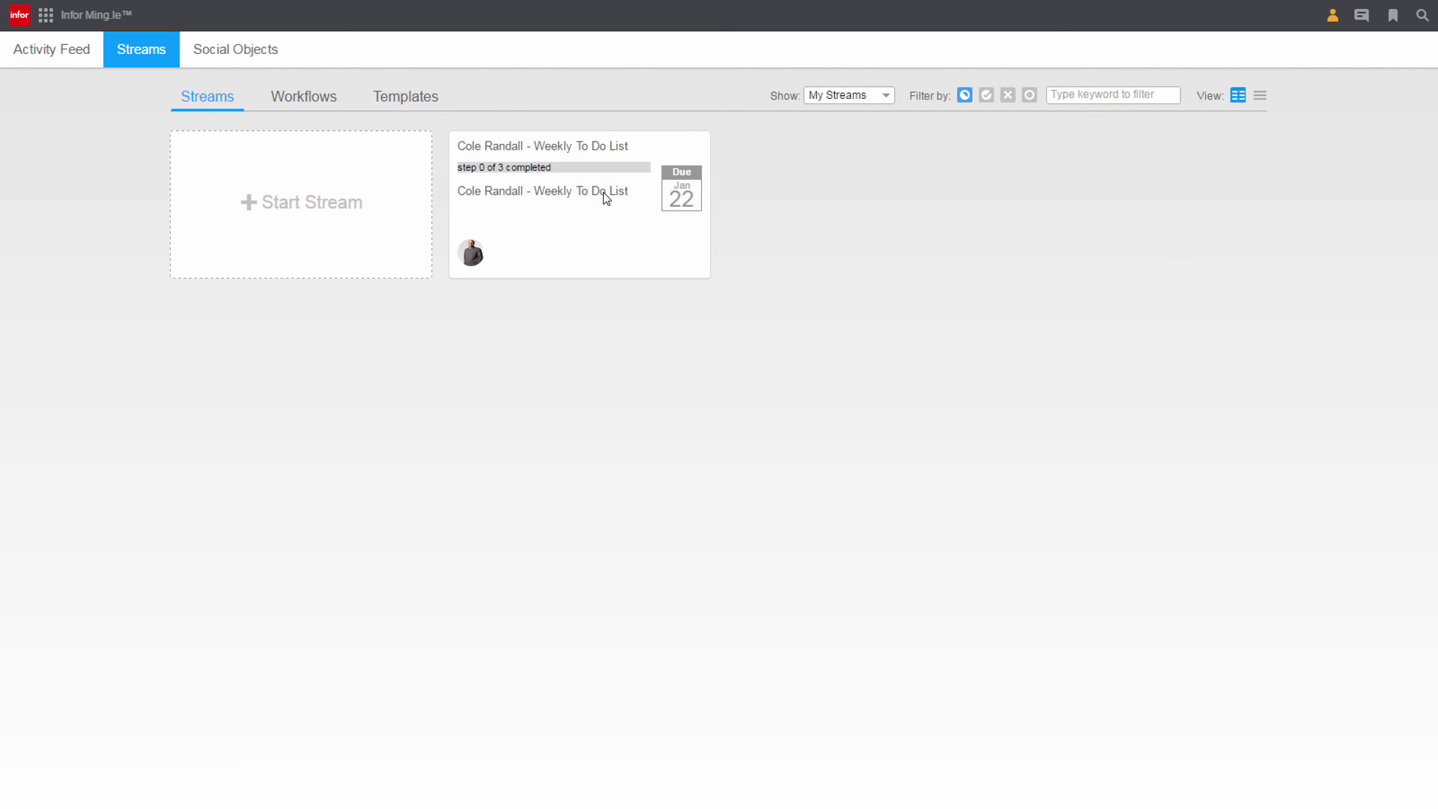
left_click(541, 146)
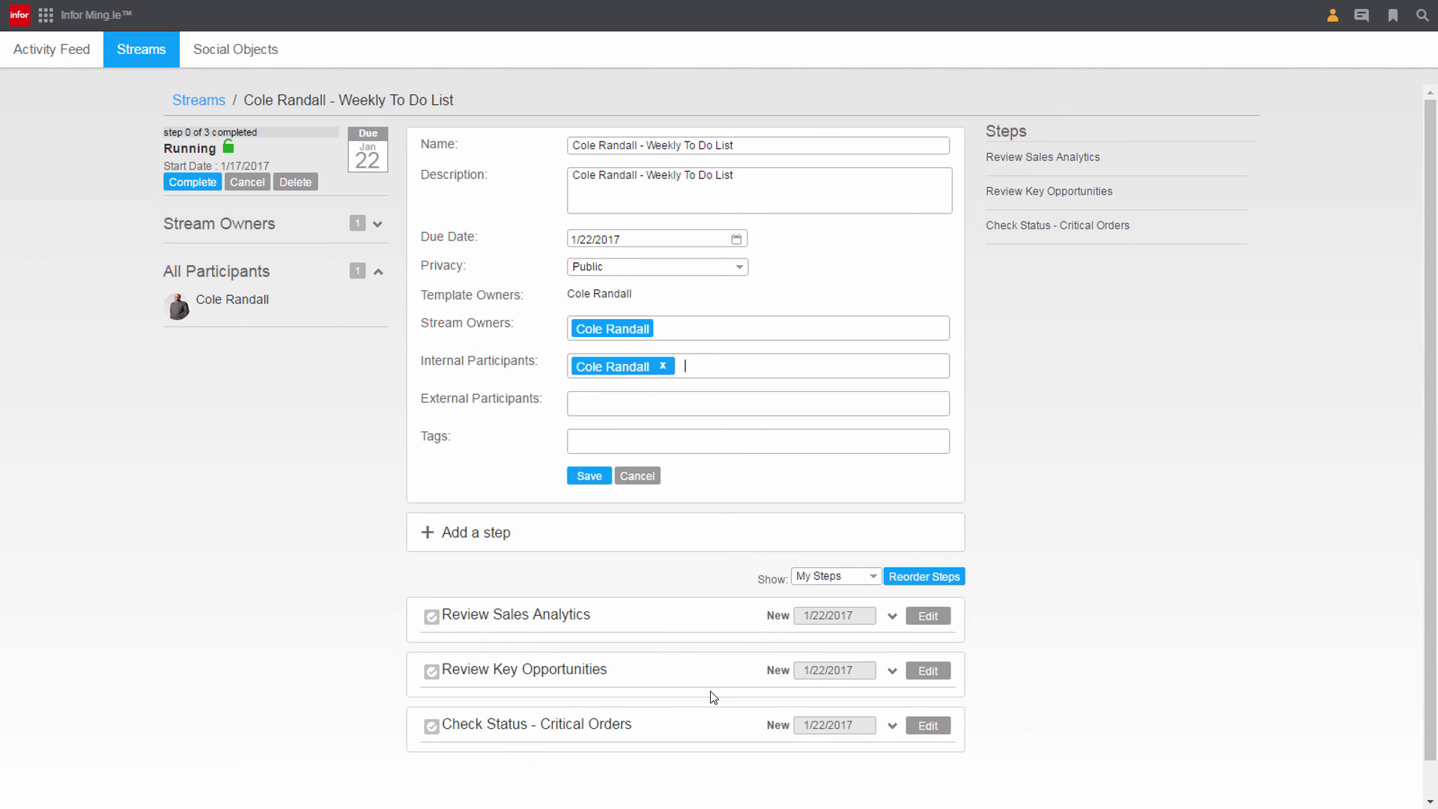
mouse_move(787, 643)
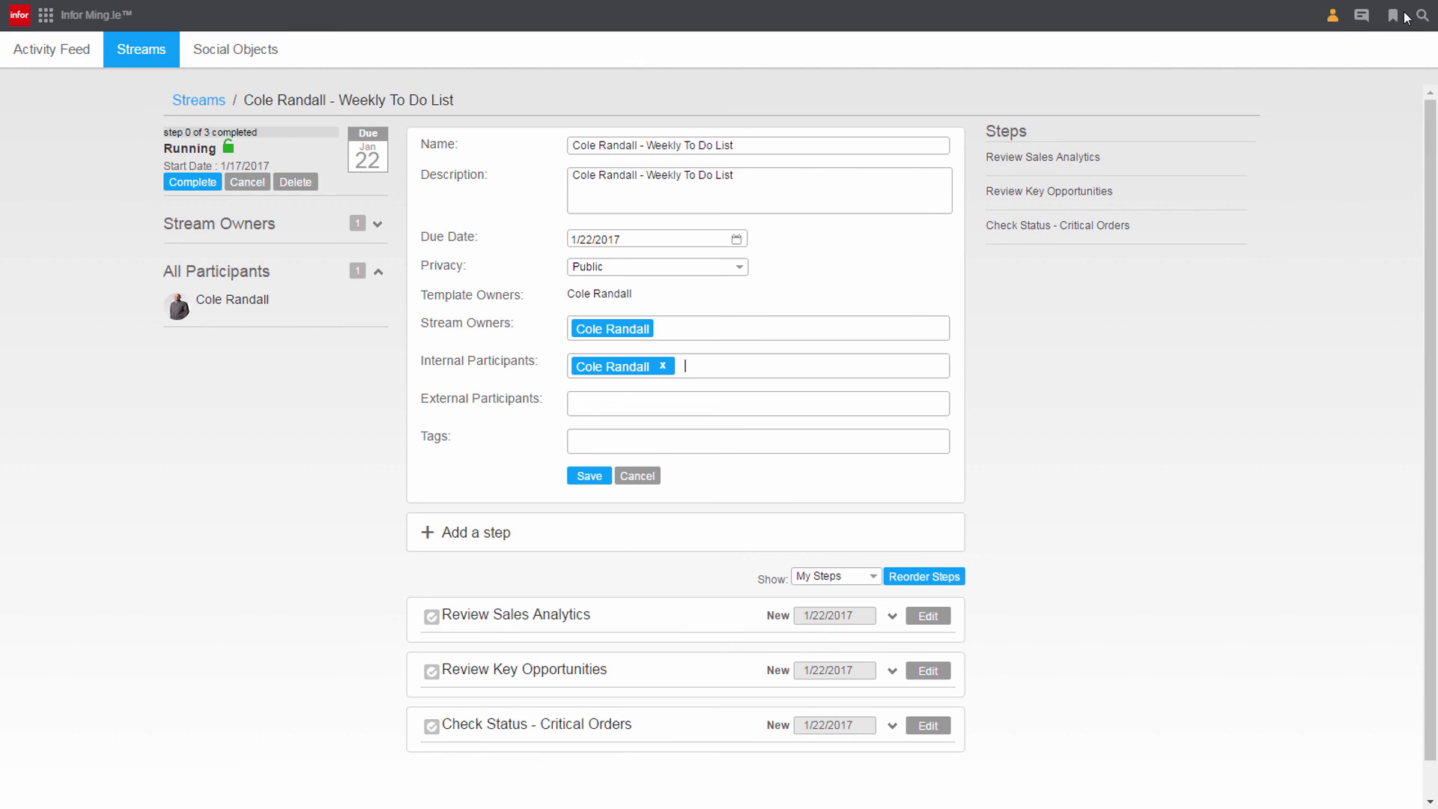
left_click(1393, 15)
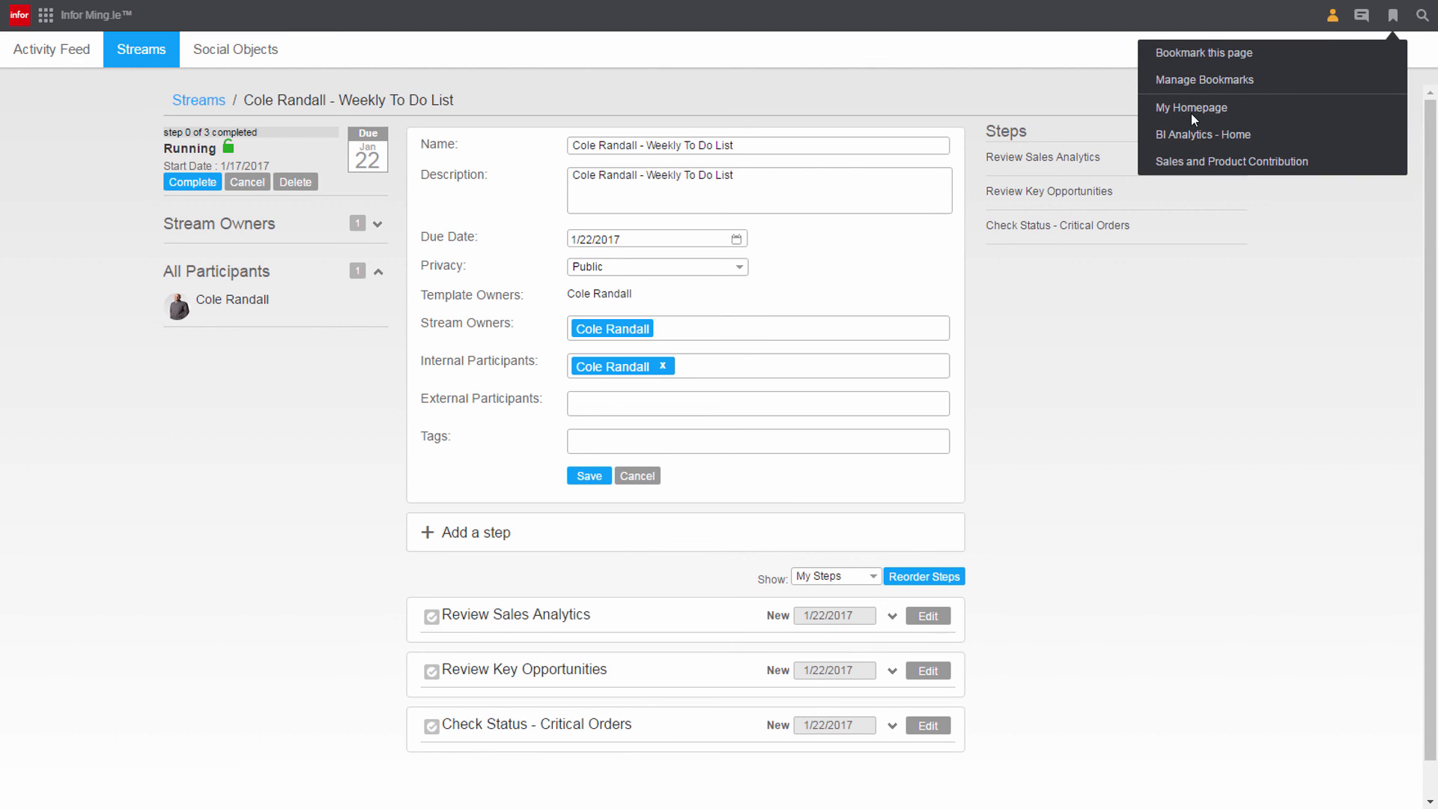
left_click(1190, 108)
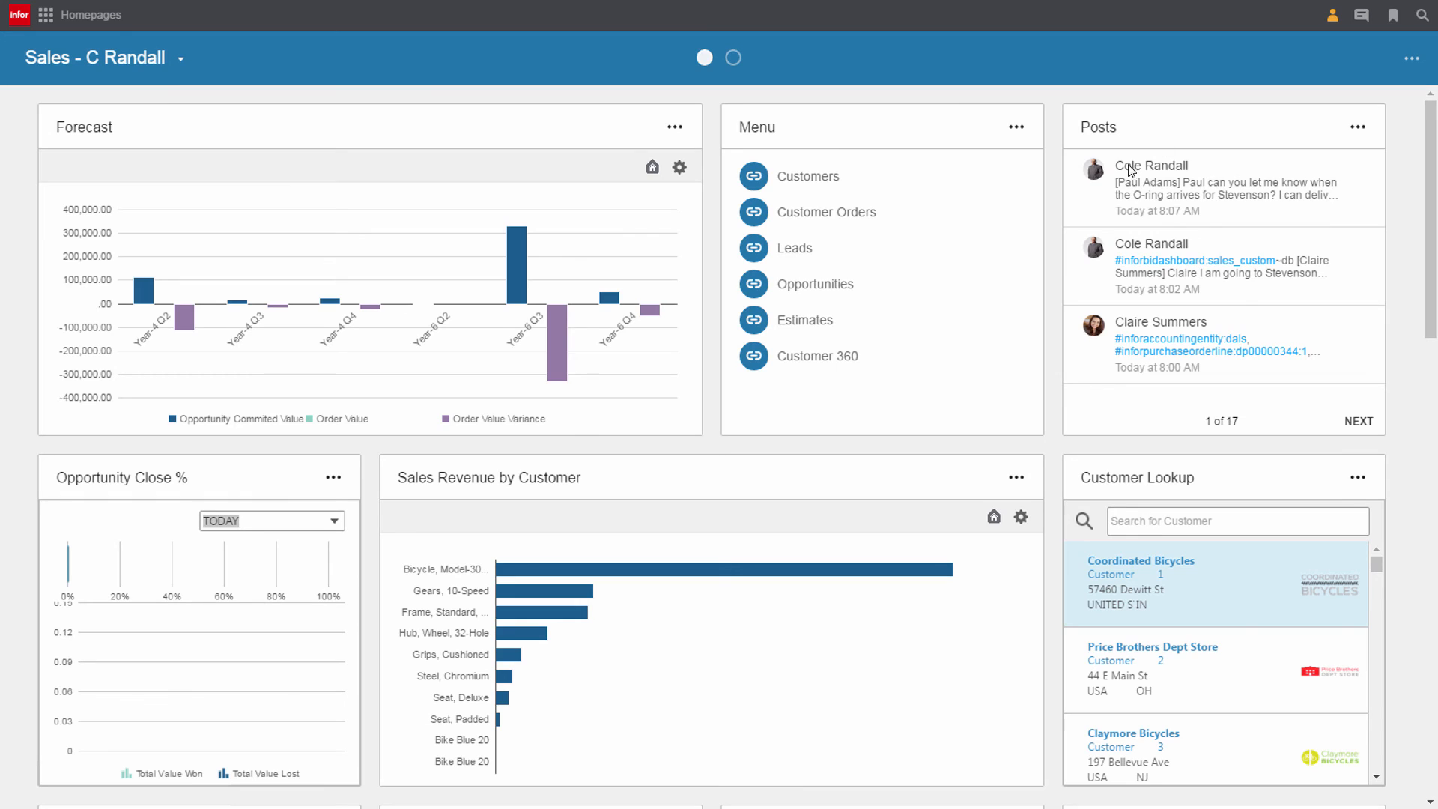
mouse_move(270, 437)
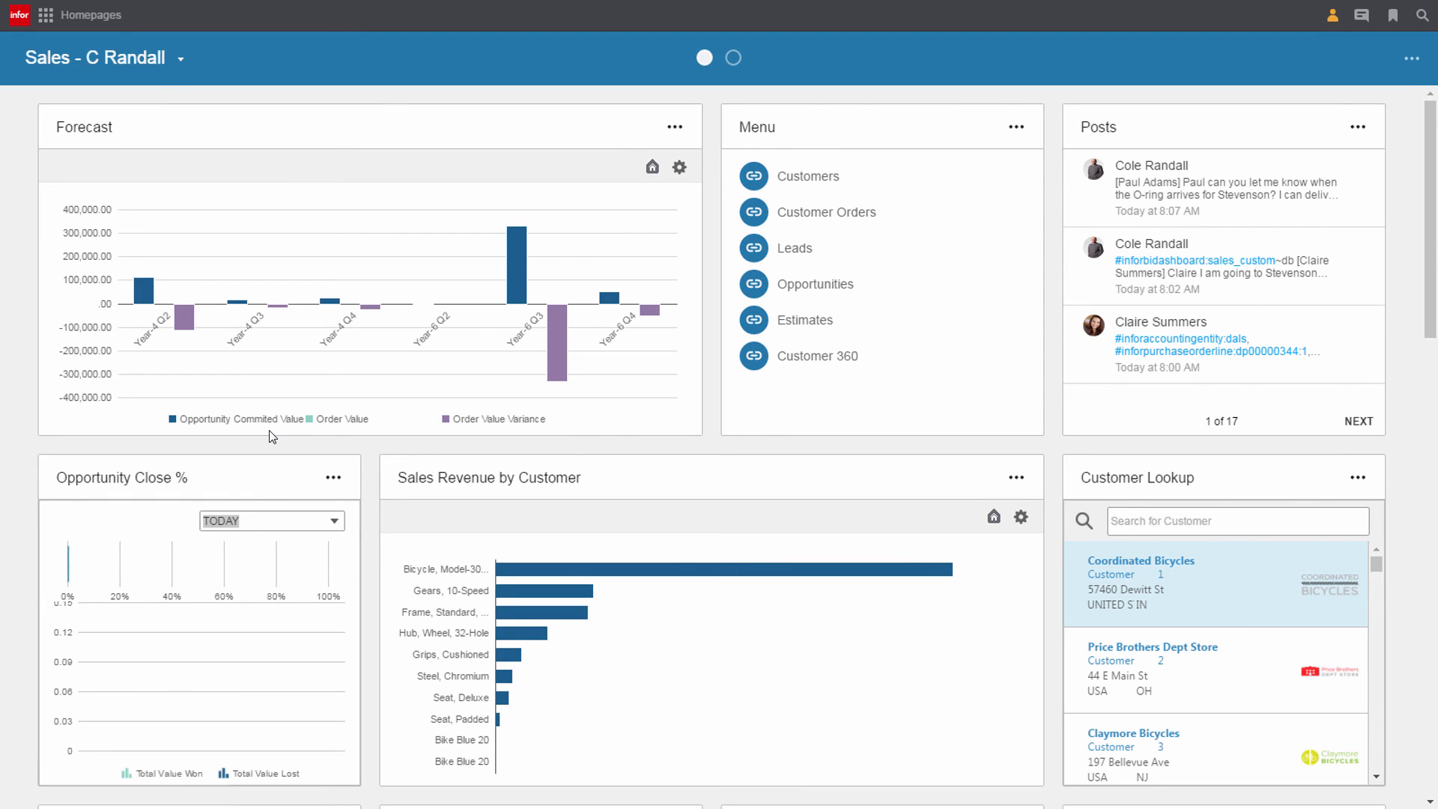